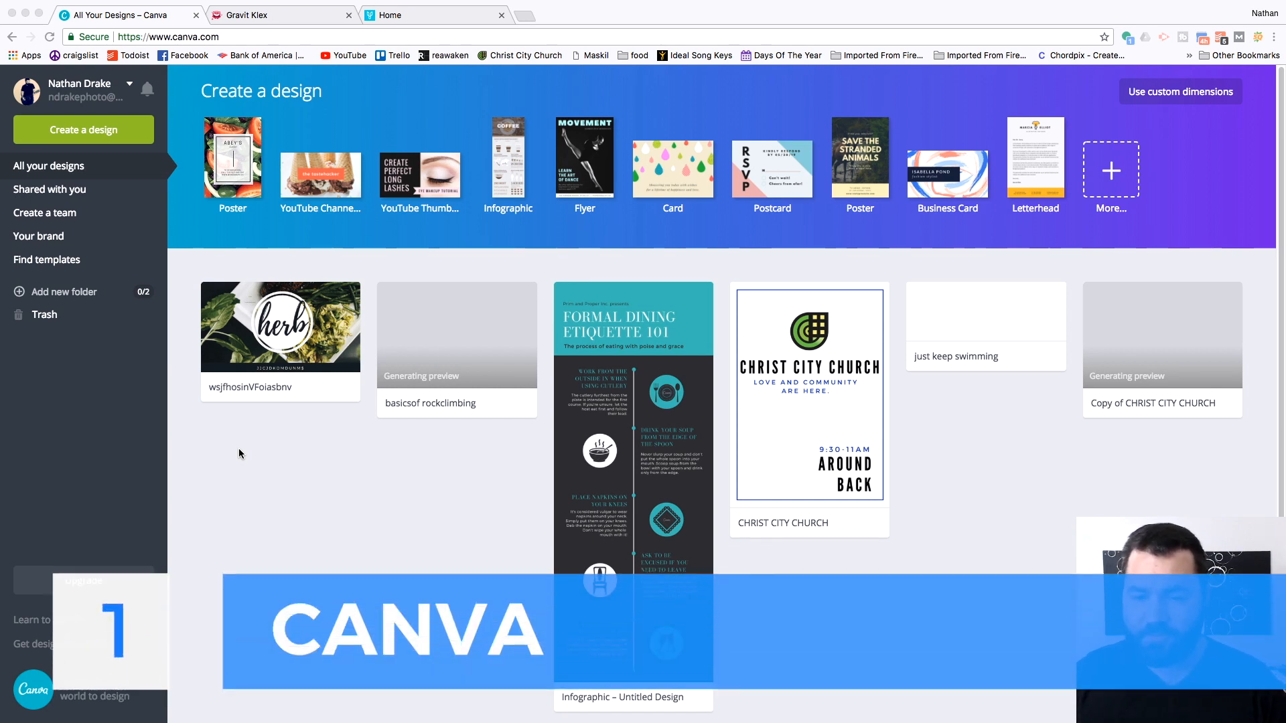
pyautogui.moveTo(233, 220)
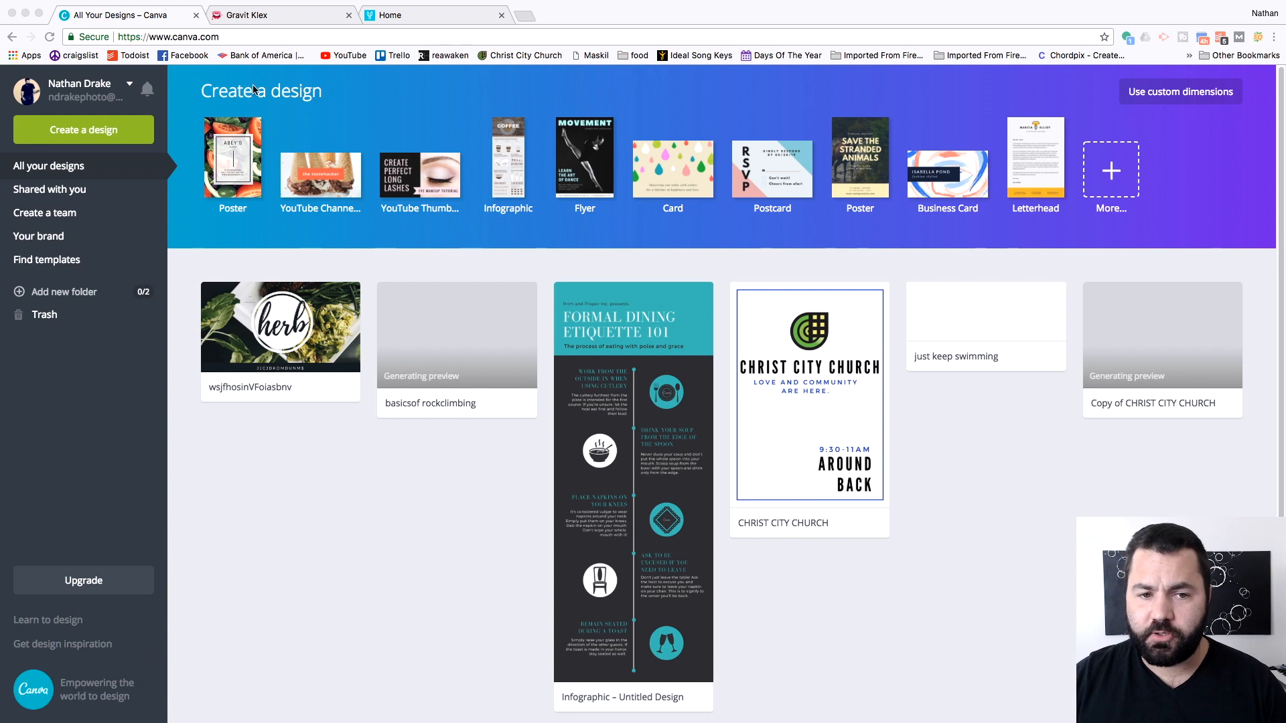
pyautogui.moveTo(240, 151)
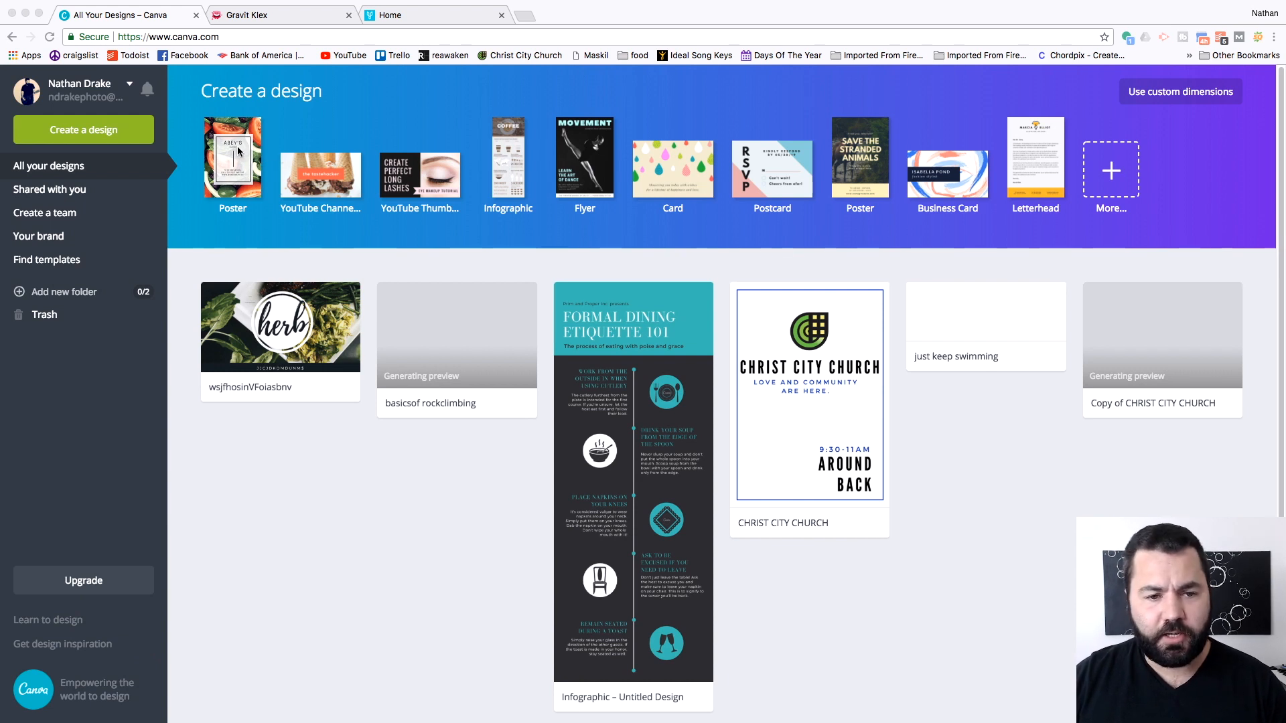
pyautogui.moveTo(999, 182)
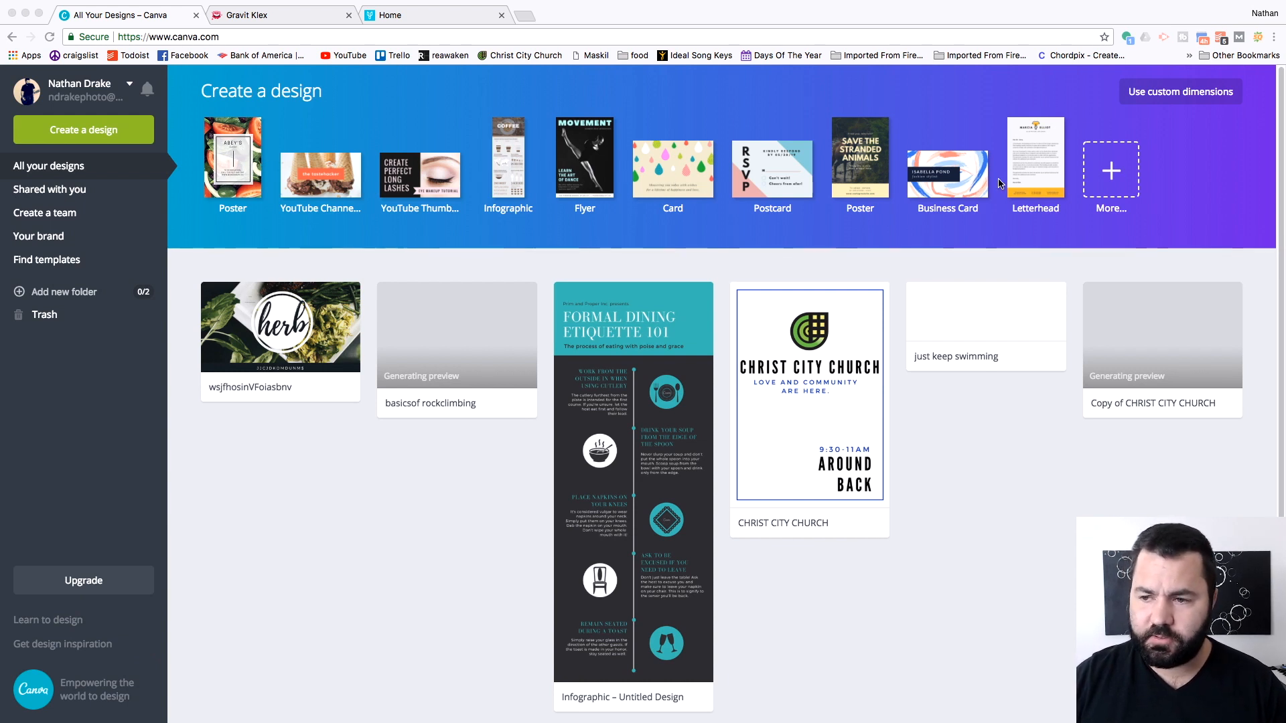
pyautogui.moveTo(1002, 355)
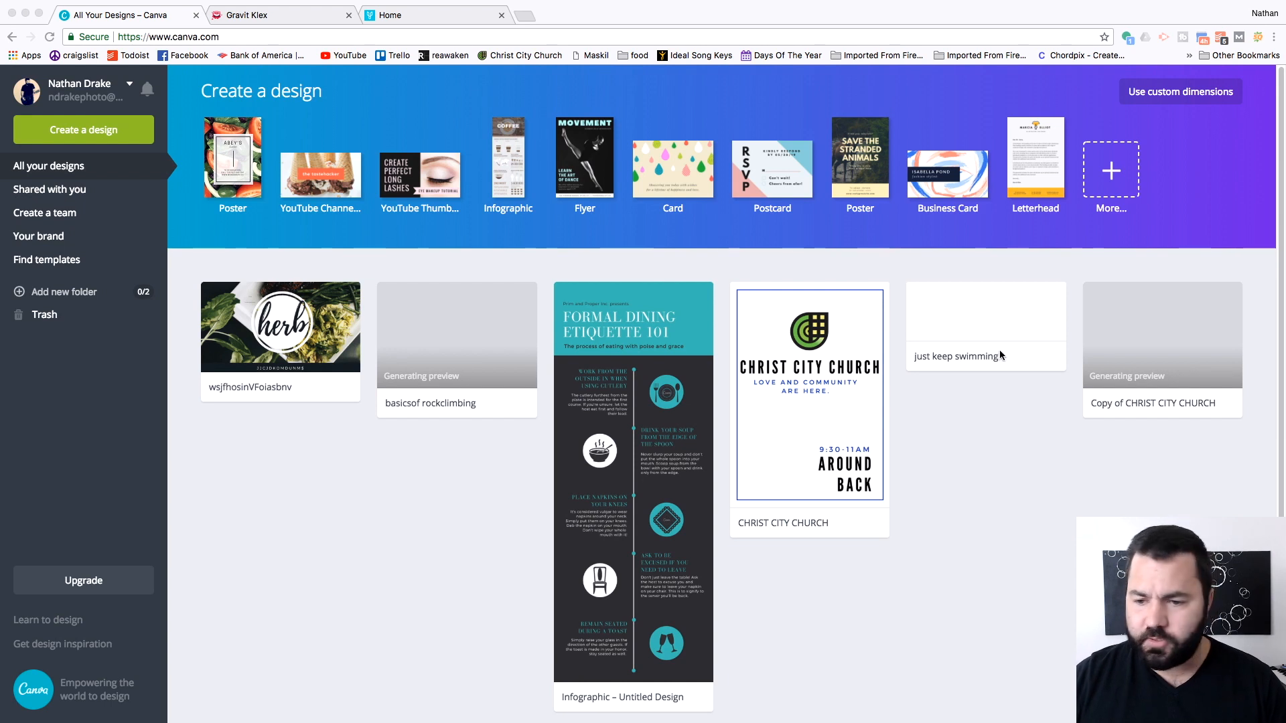
pyautogui.moveTo(343, 349)
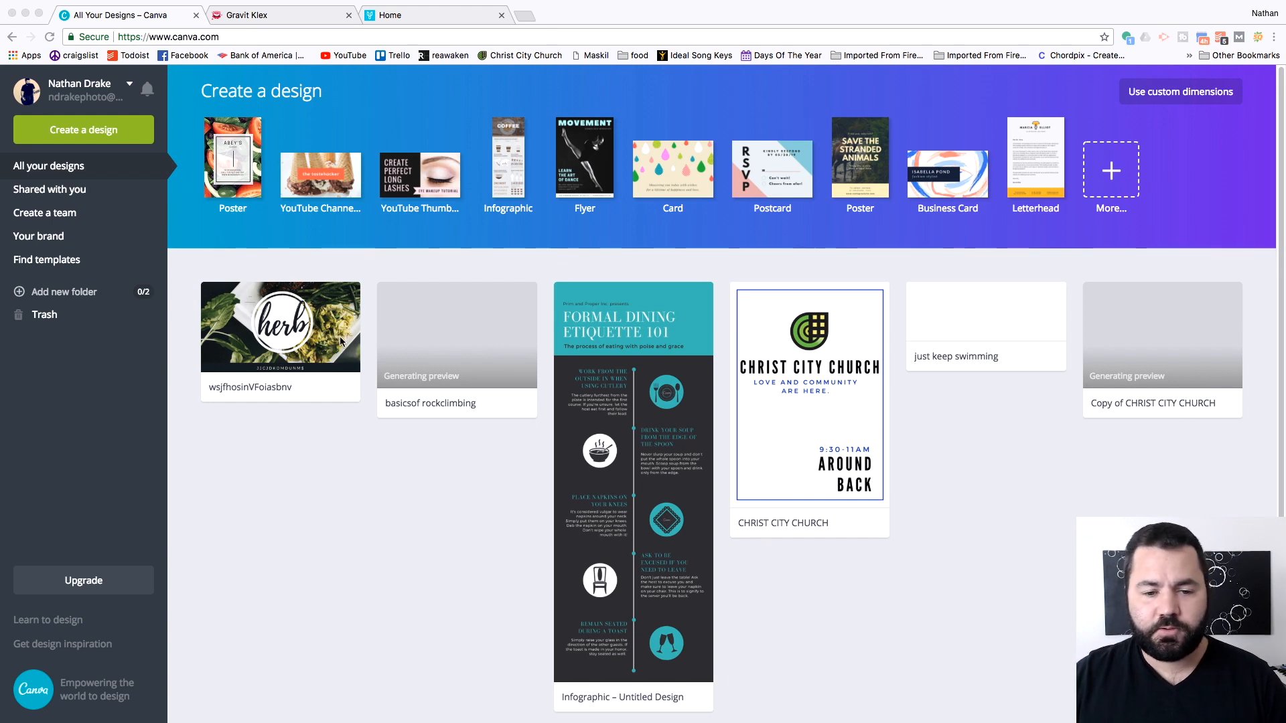
# Open the wsjfhosinVFoiasbnv YouTube Channel Art design from the dashboard
pyautogui.click(280, 326)
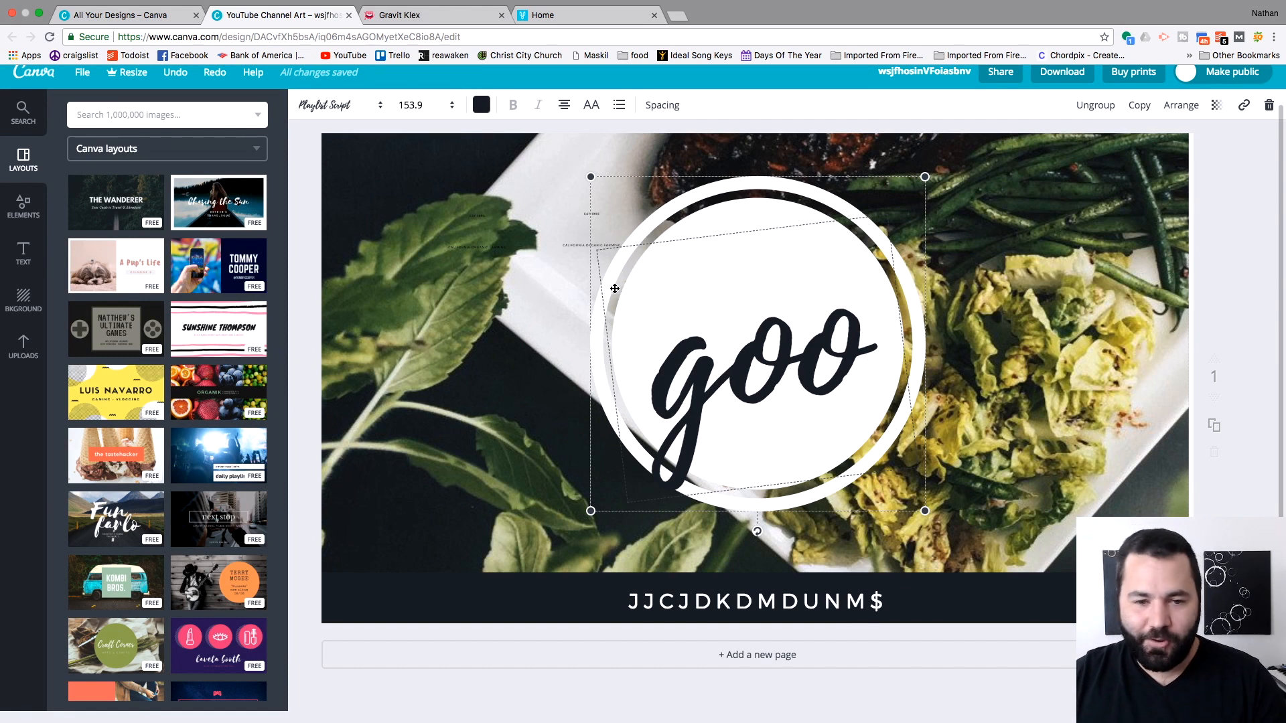
pyautogui.moveTo(560, 176)
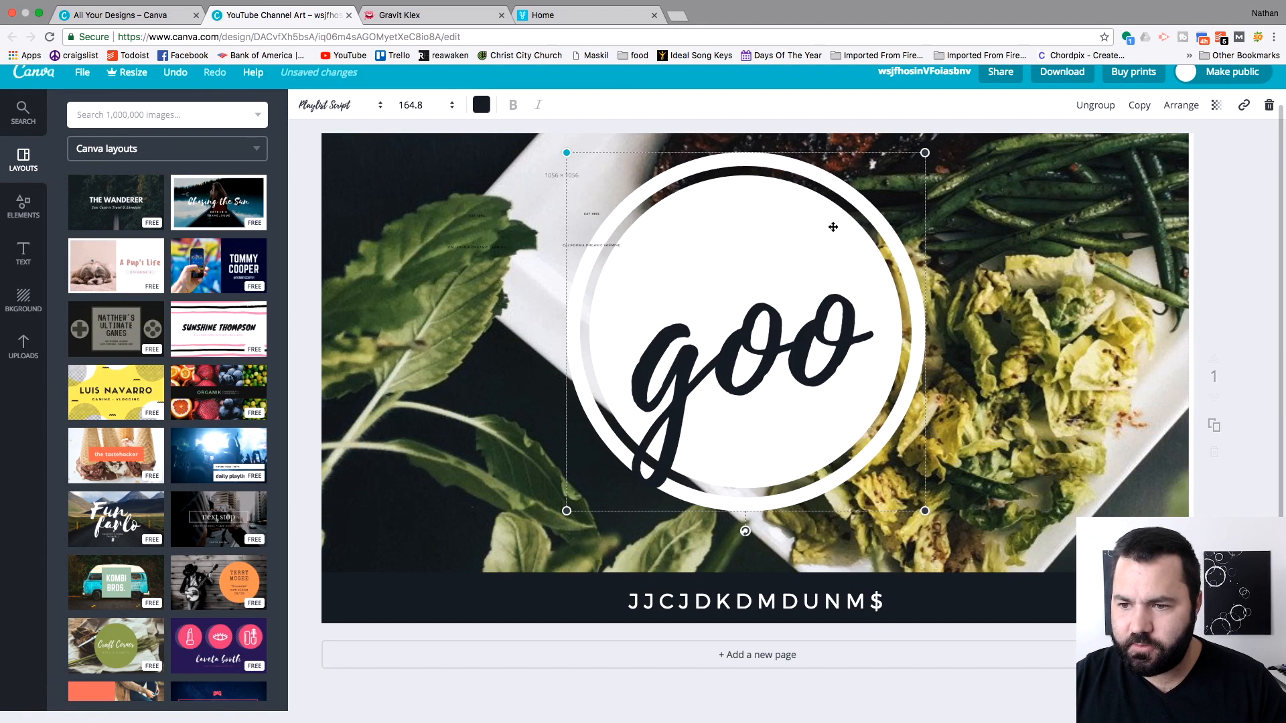
# Make the goo lettering yellow and set it in the Advent Pro Light font
pyautogui.click(738, 336)
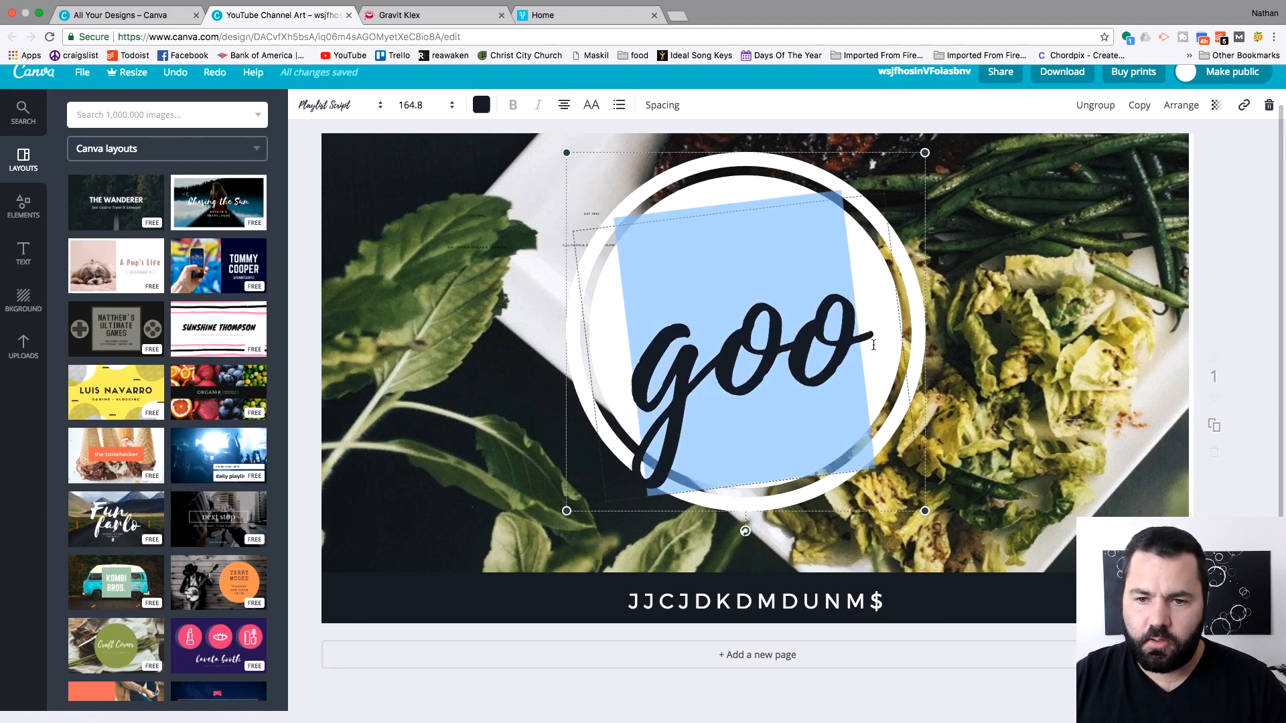
pyautogui.click(480, 105)
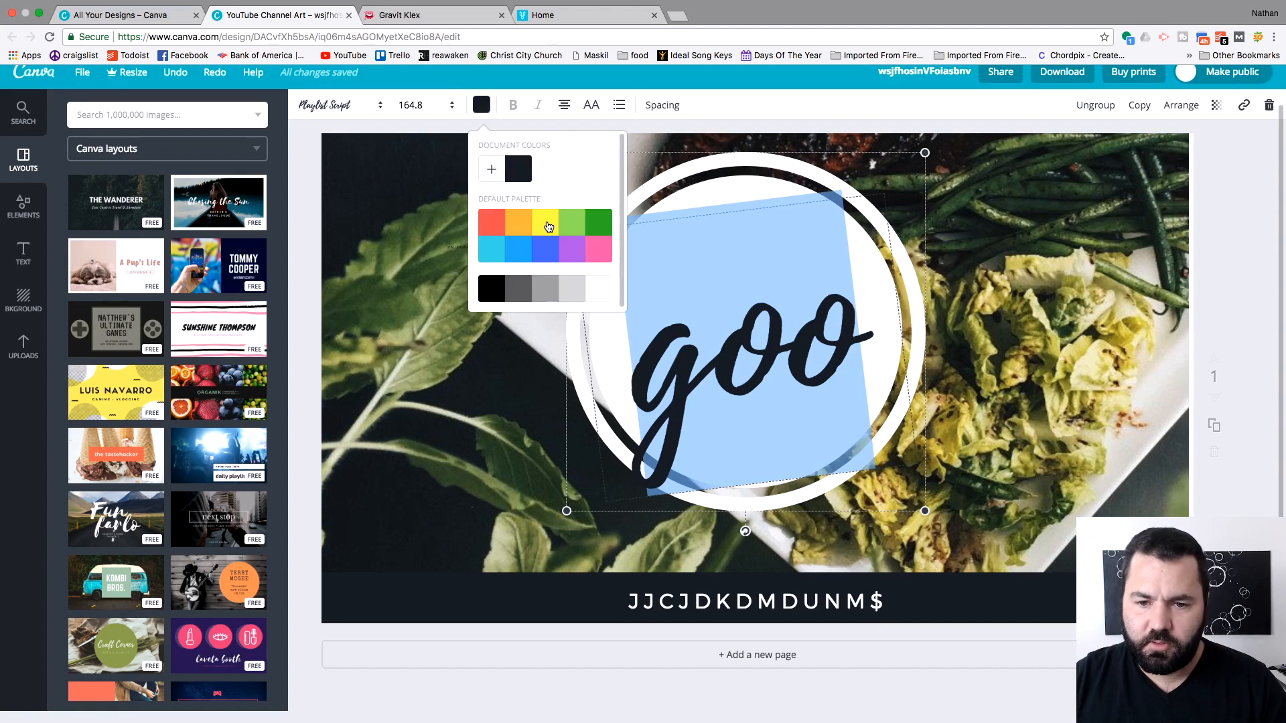
pyautogui.click(545, 221)
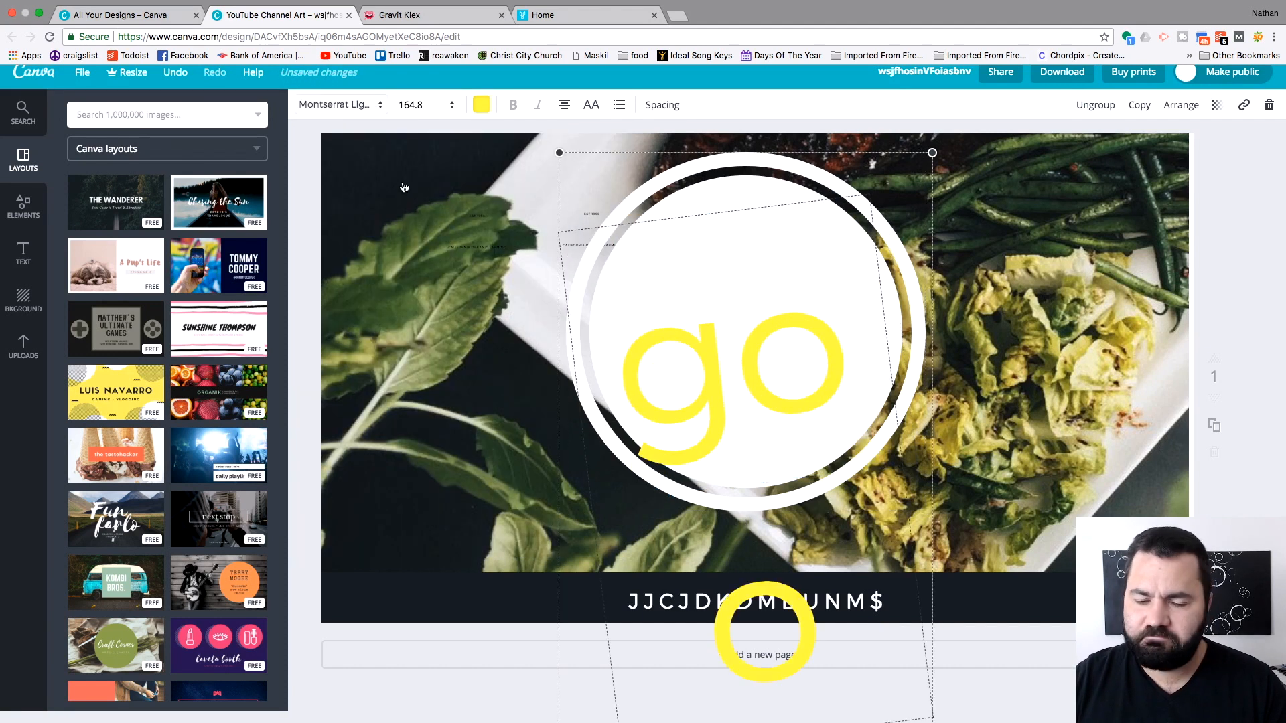
pyautogui.click(336, 105)
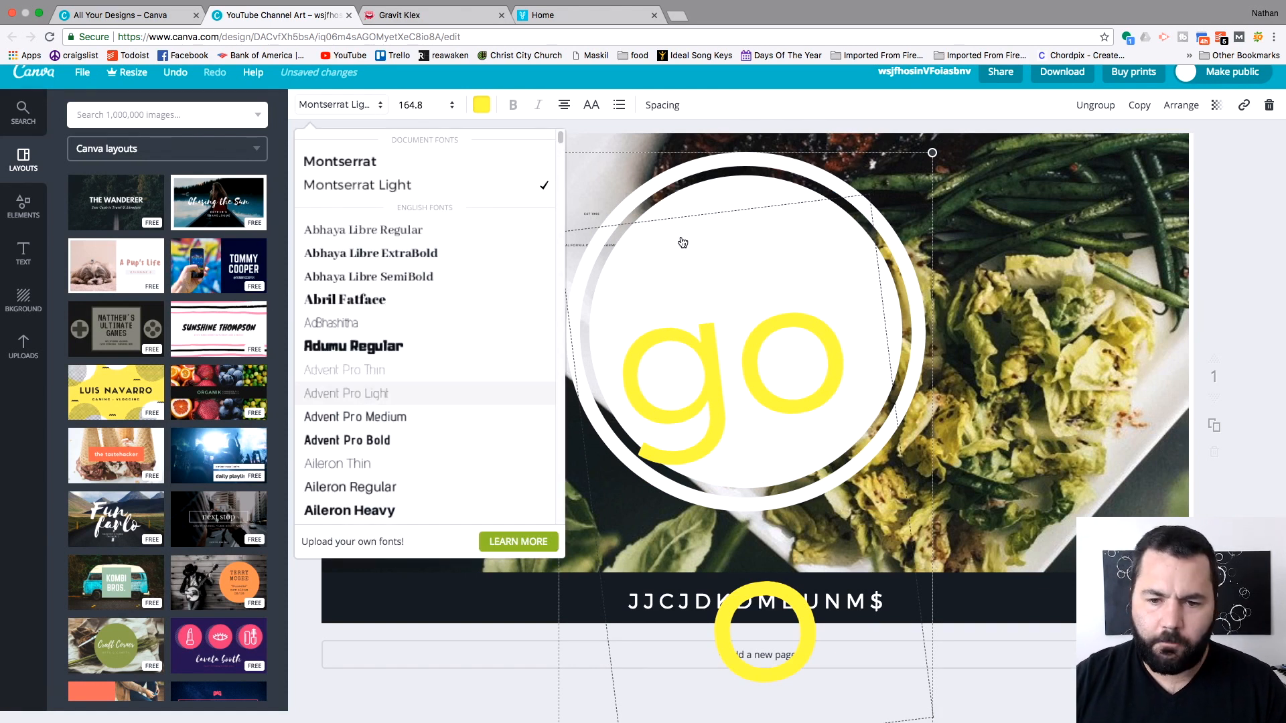
pyautogui.click(345, 392)
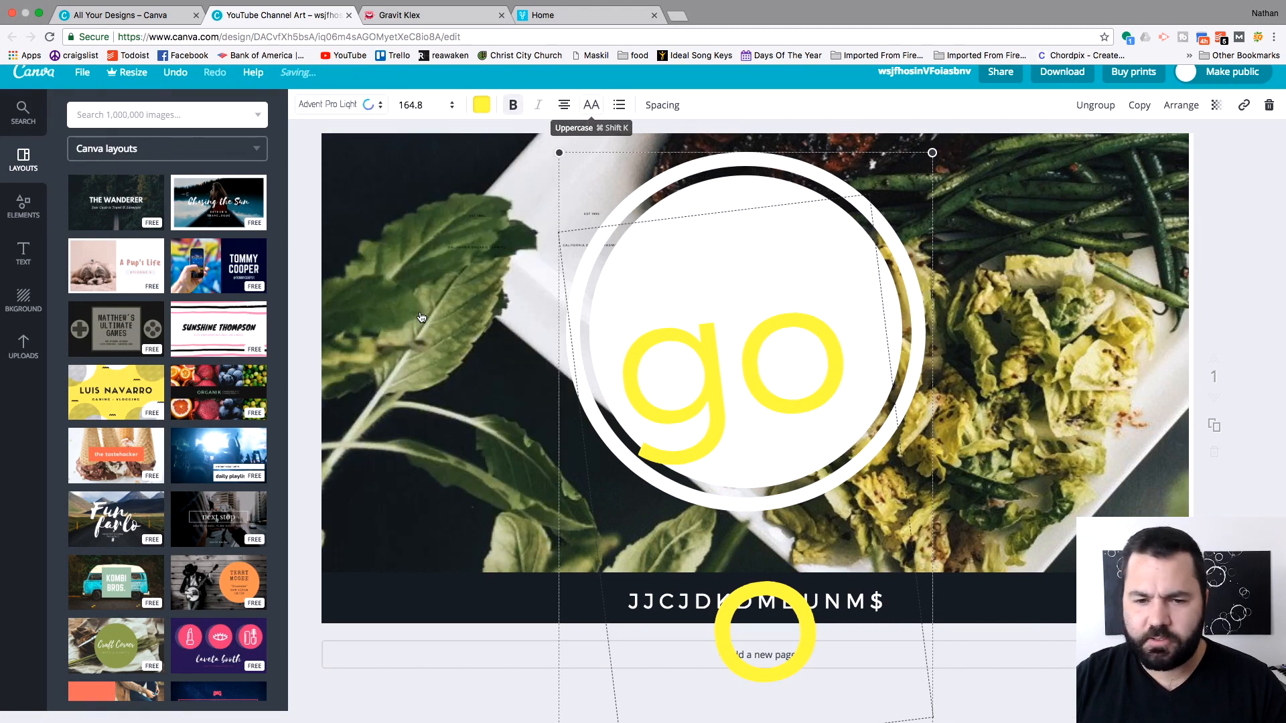
pyautogui.moveTo(454, 304)
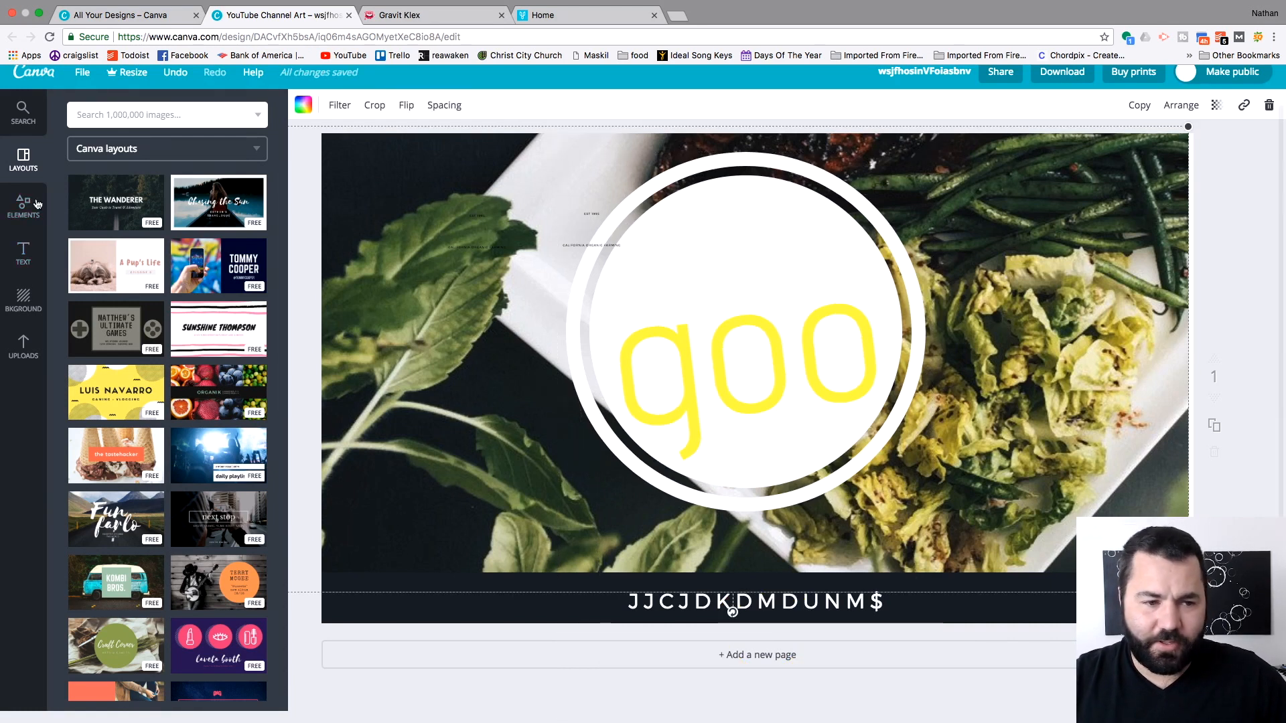
pyautogui.moveTo(420, 213)
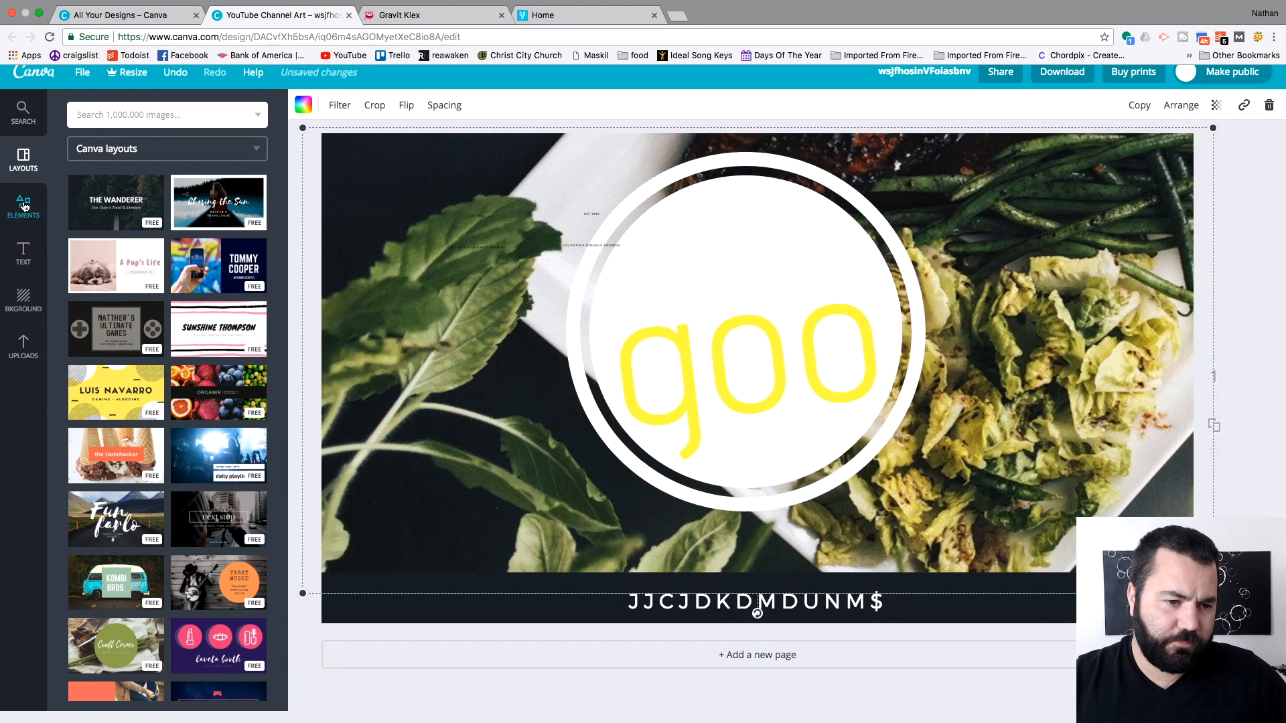
# Browse the Shapes category of Elements to add a yellow square
pyautogui.click(23, 205)
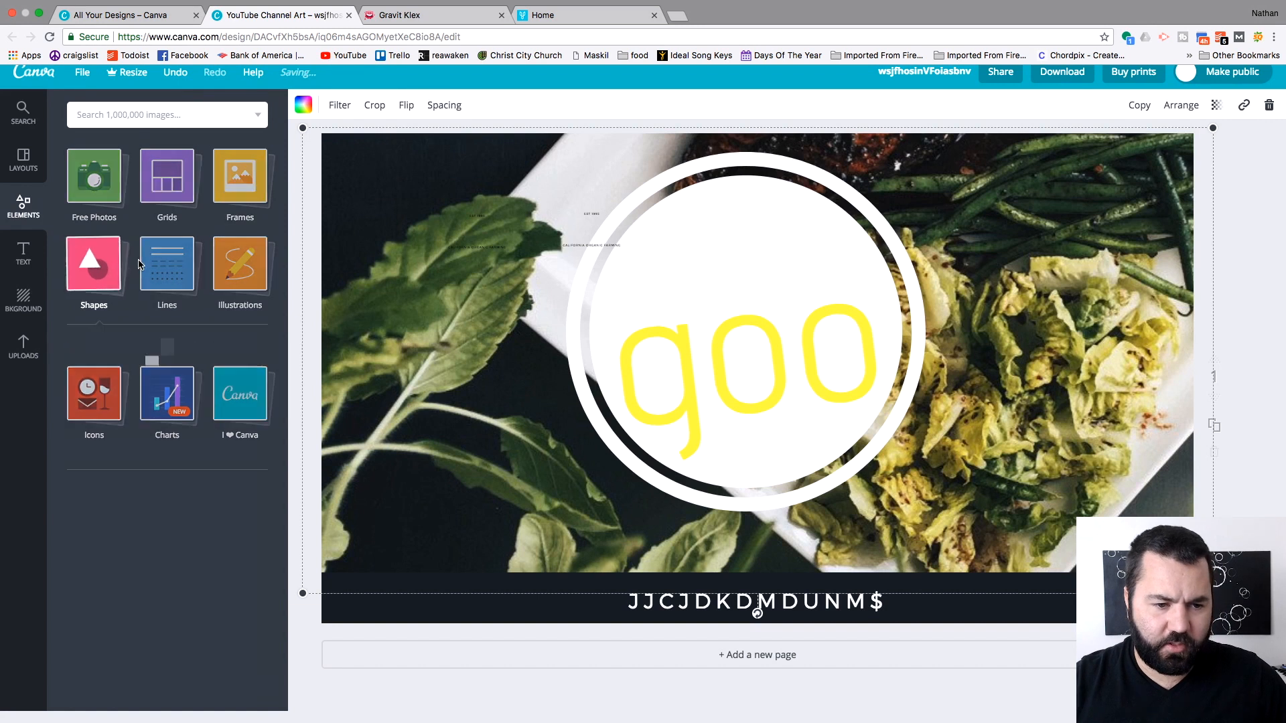
pyautogui.click(94, 263)
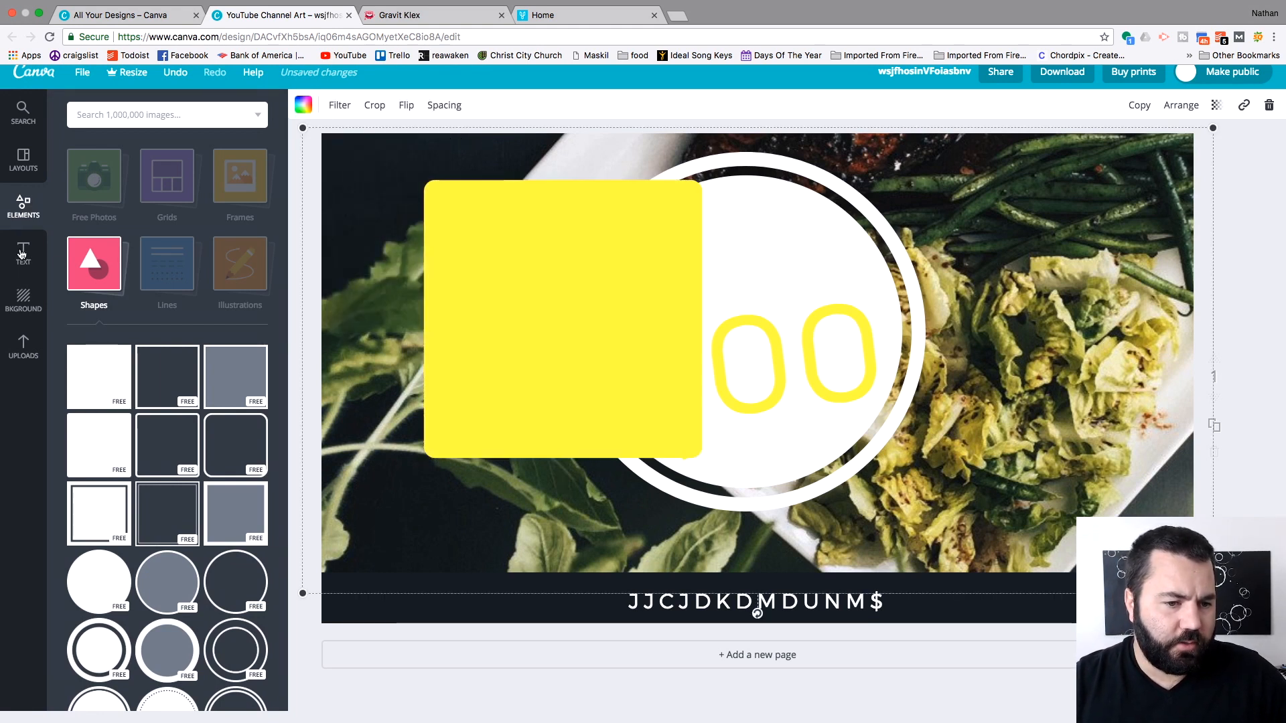
# Replace the food photo with a sky-and-green-hills background from the Bkground panel
pyautogui.click(23, 253)
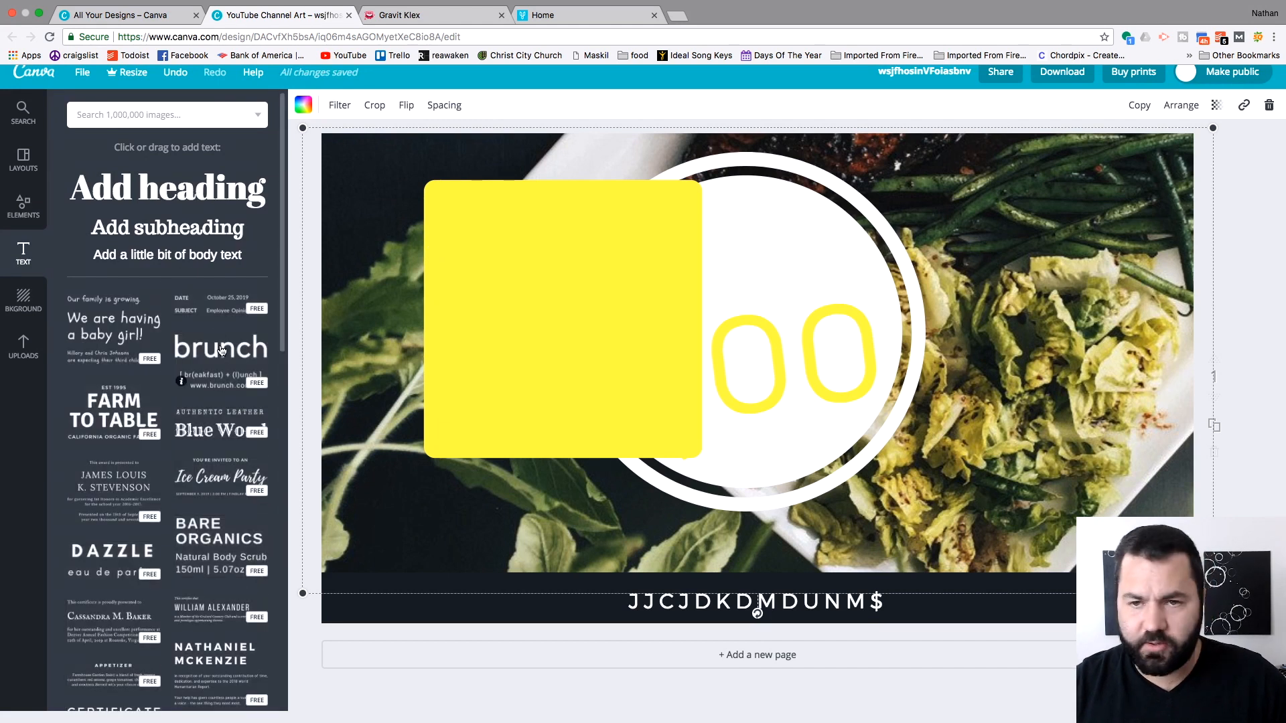
pyautogui.click(23, 299)
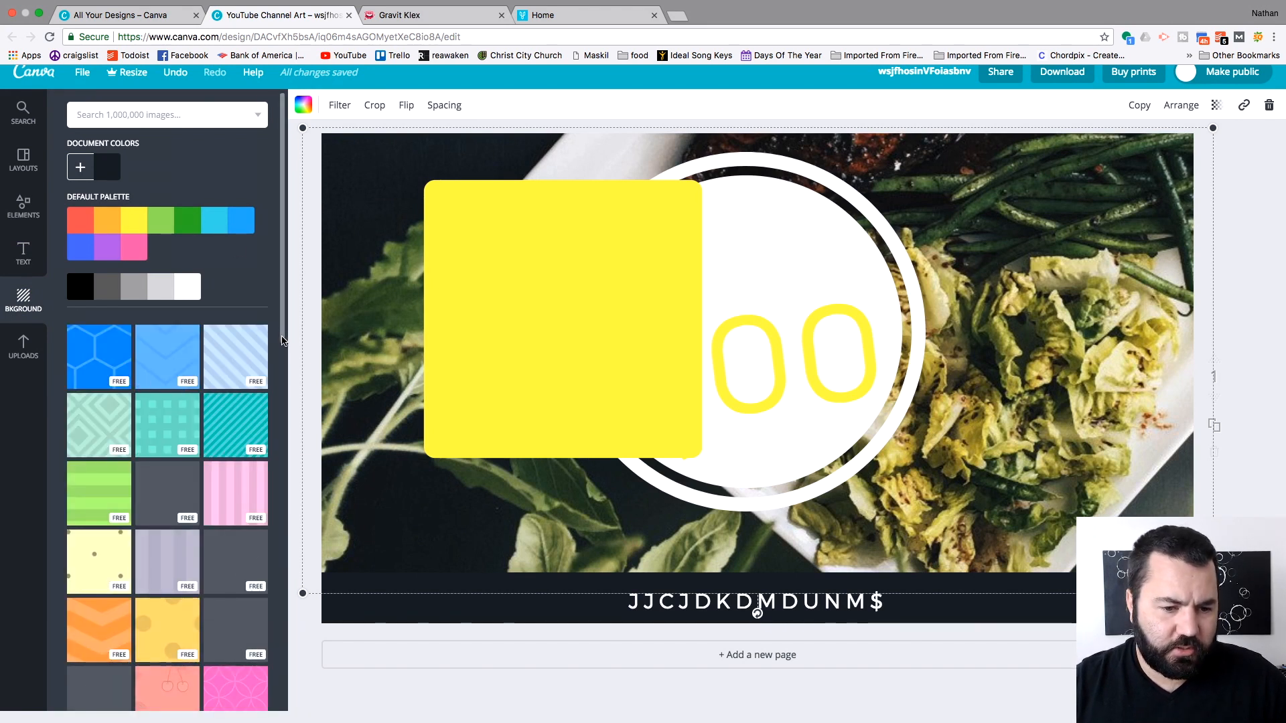
pyautogui.scroll(-3)
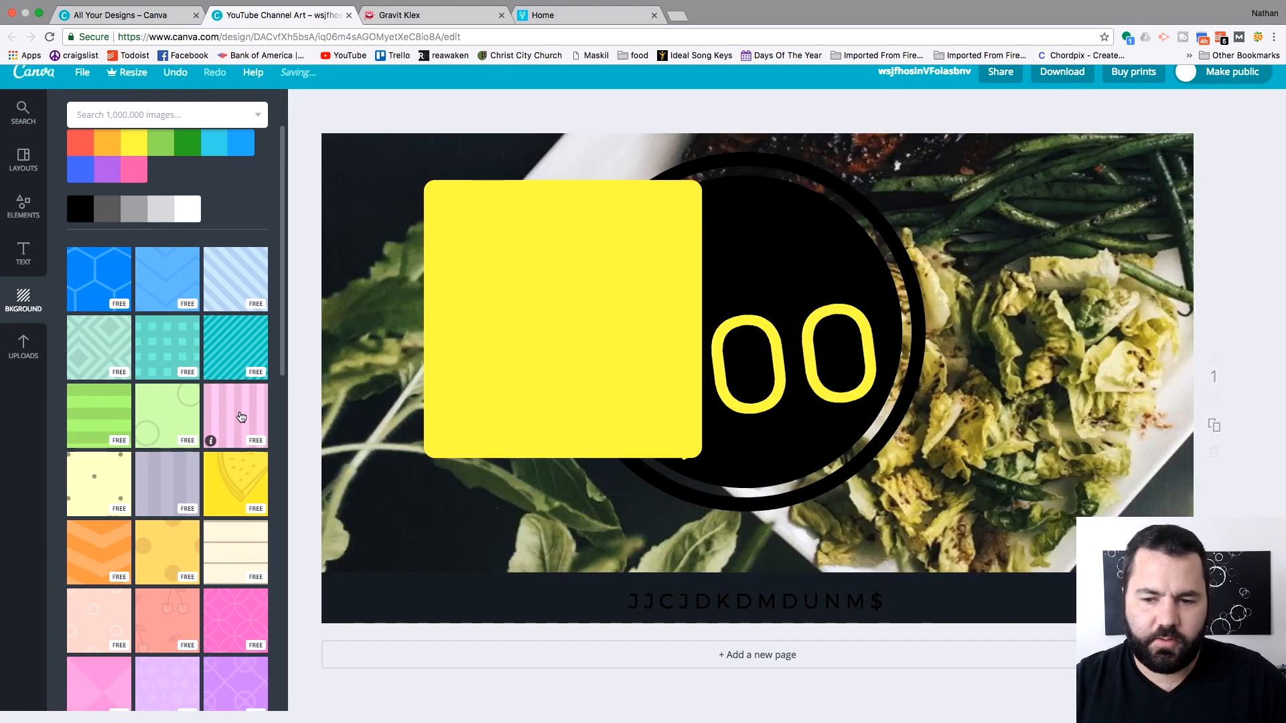
pyautogui.click(235, 417)
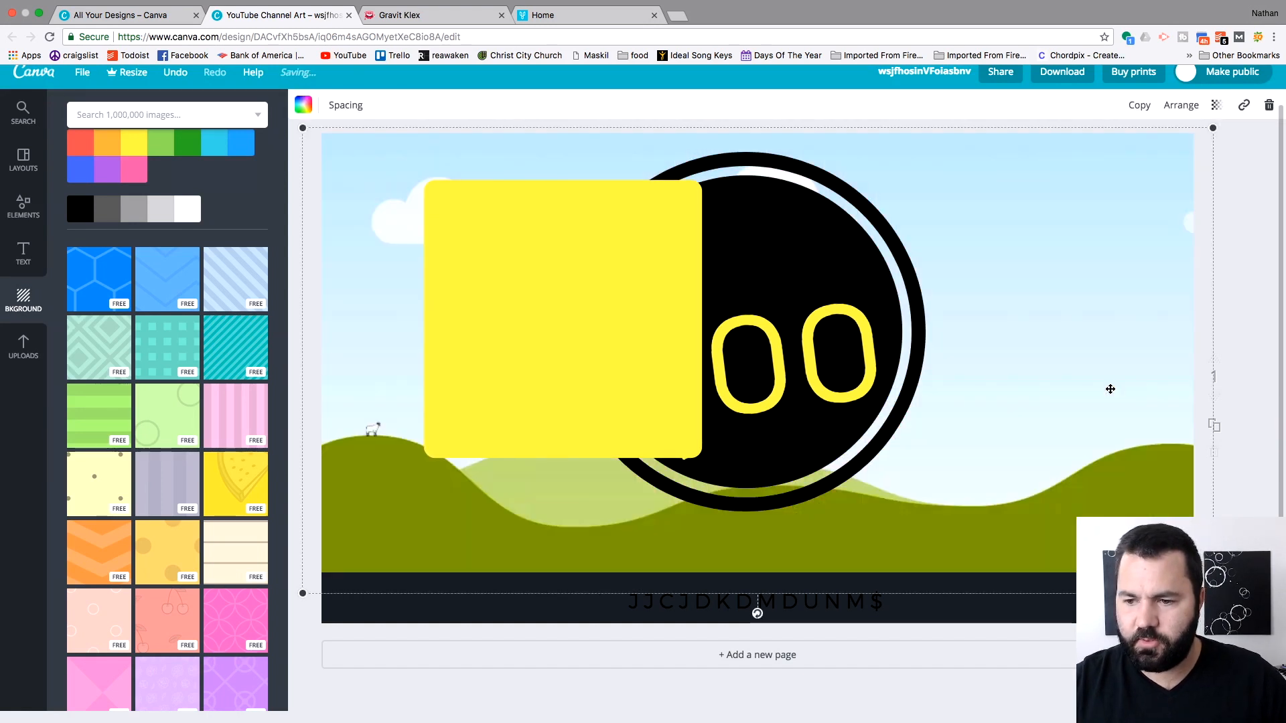
pyautogui.moveTo(386, 393)
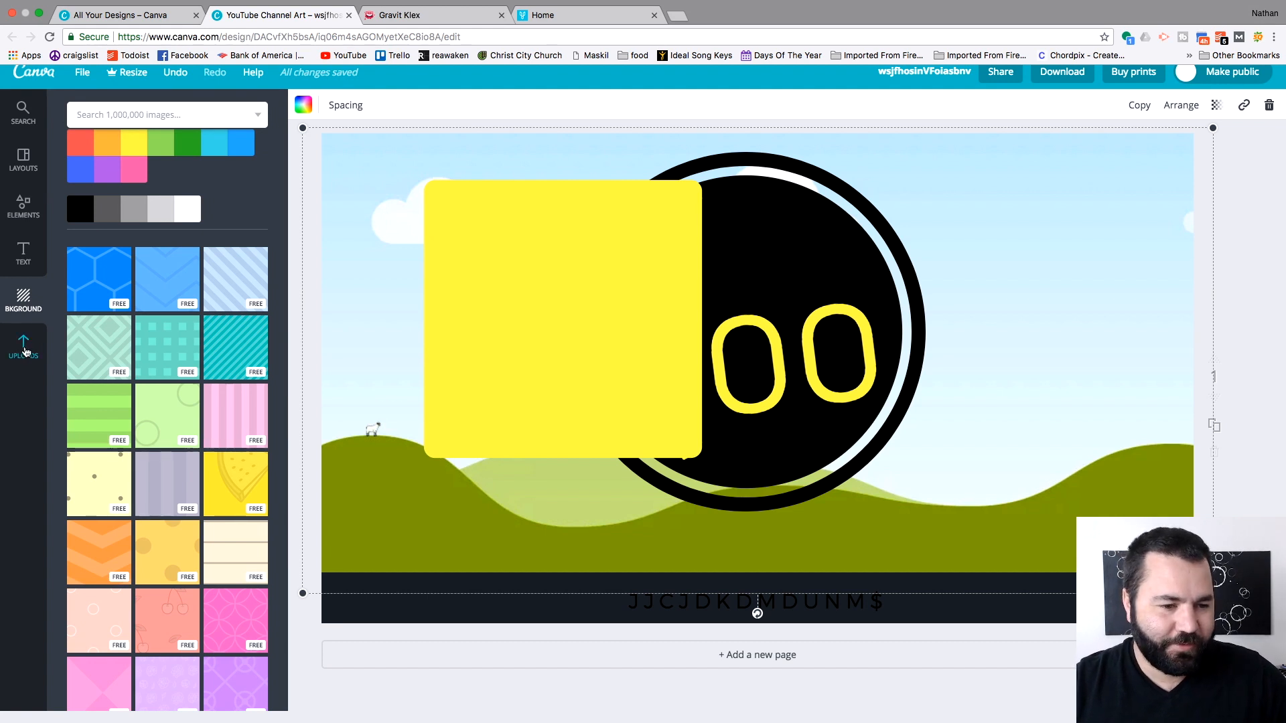
# View the uploaded images, then choose JPG as the download file type
pyautogui.click(23, 344)
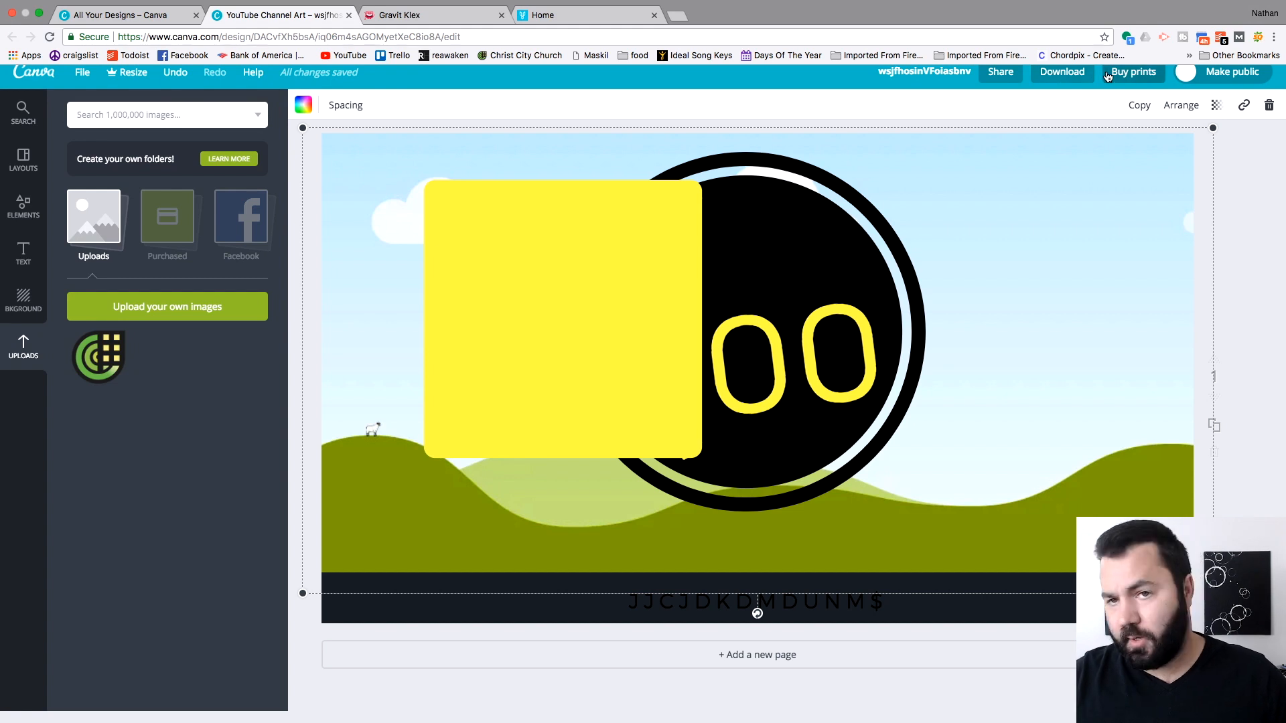
pyautogui.moveTo(1062, 78)
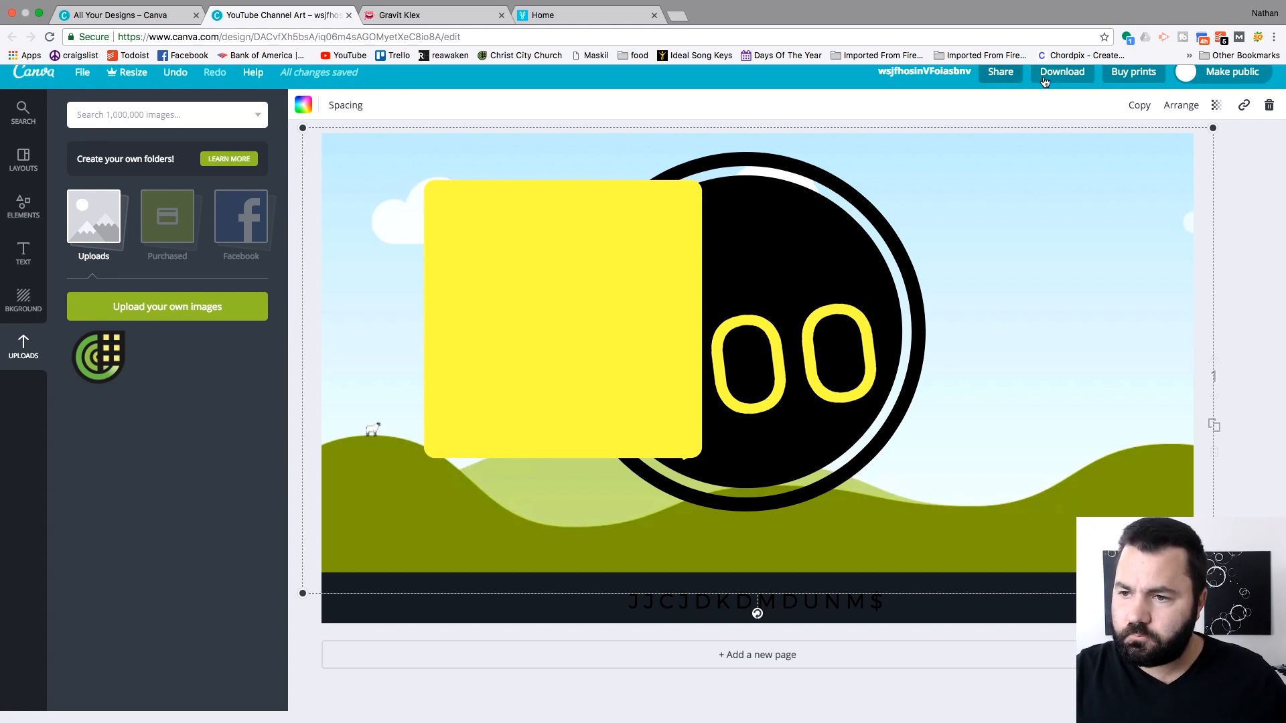
pyautogui.click(1061, 71)
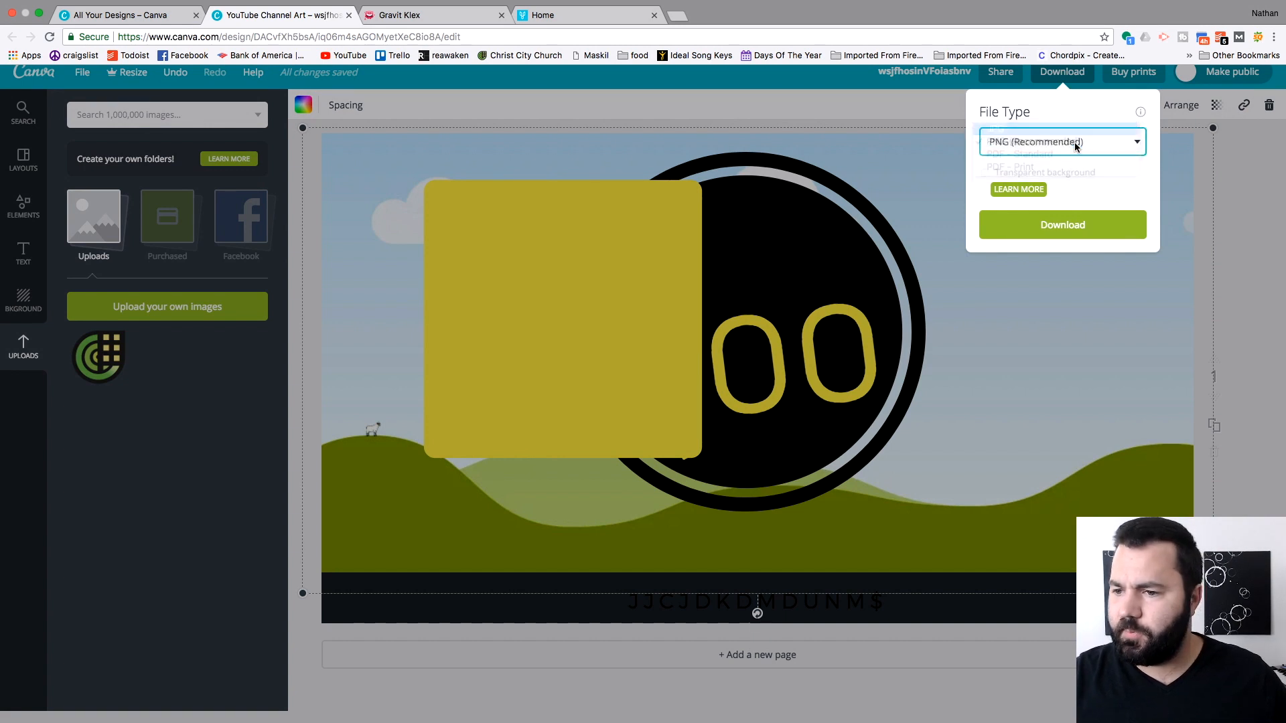
pyautogui.click(1060, 141)
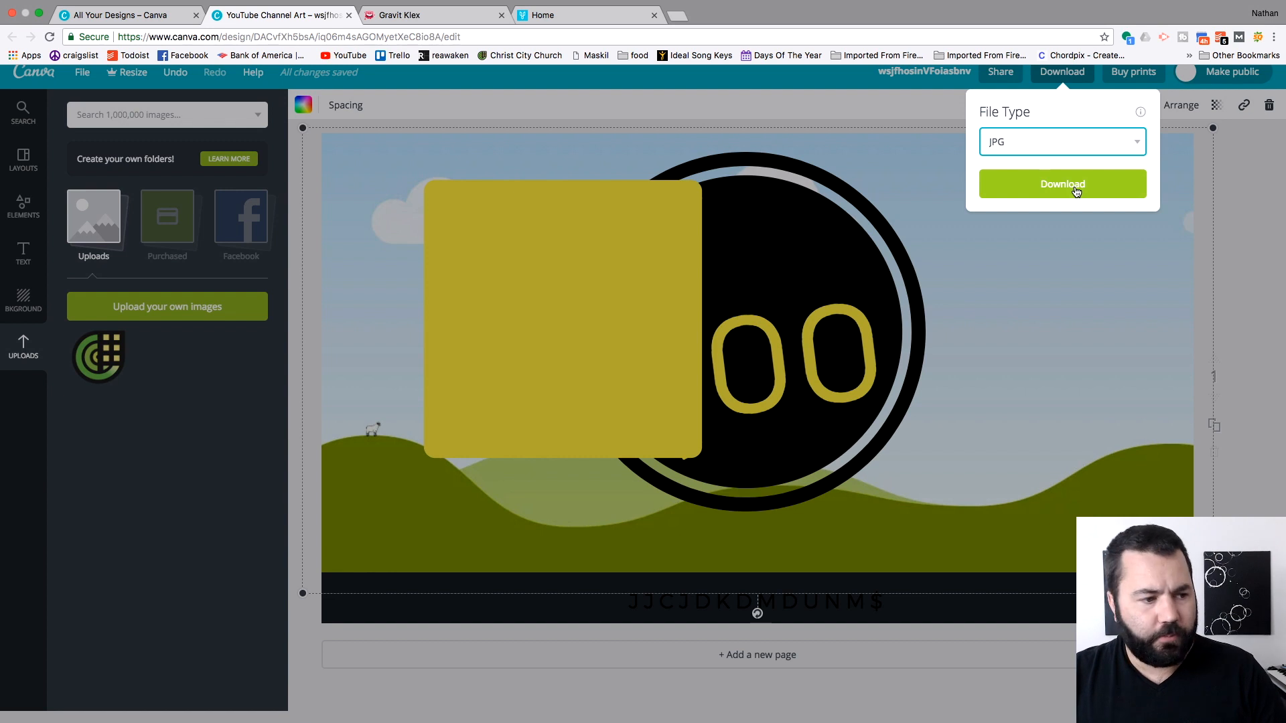
pyautogui.moveTo(173, 236)
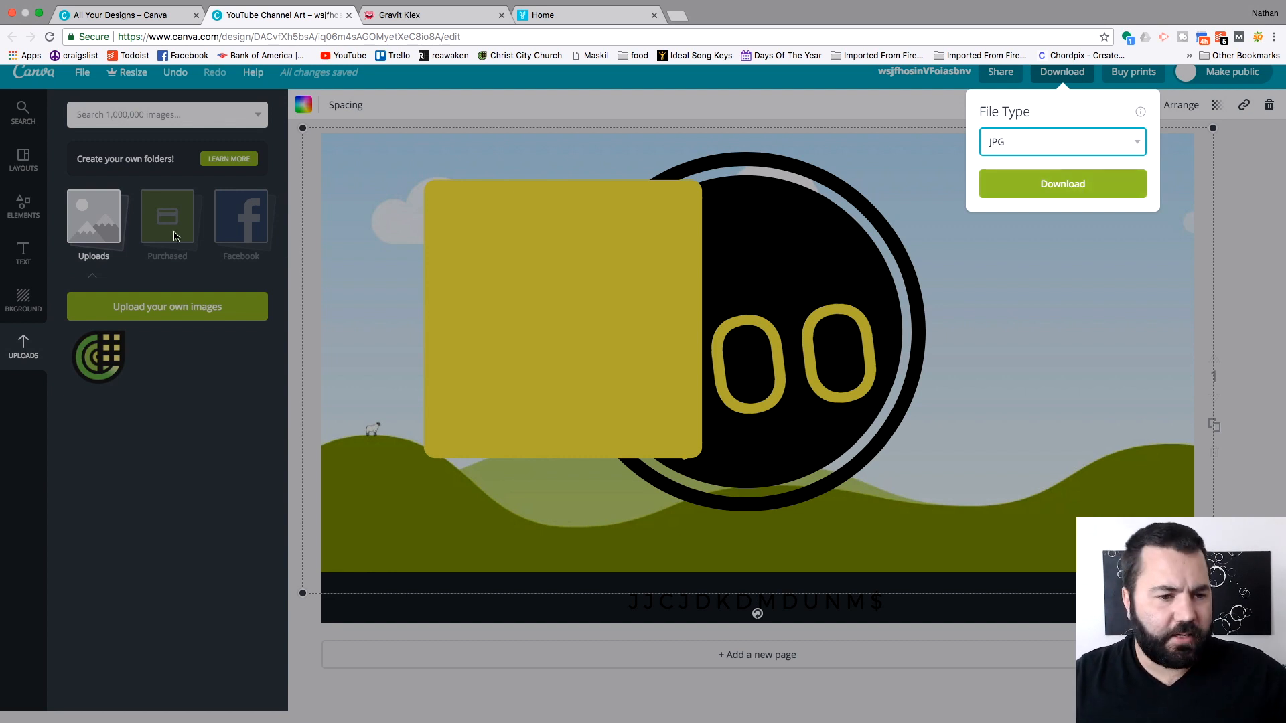
pyautogui.moveTo(69, 170)
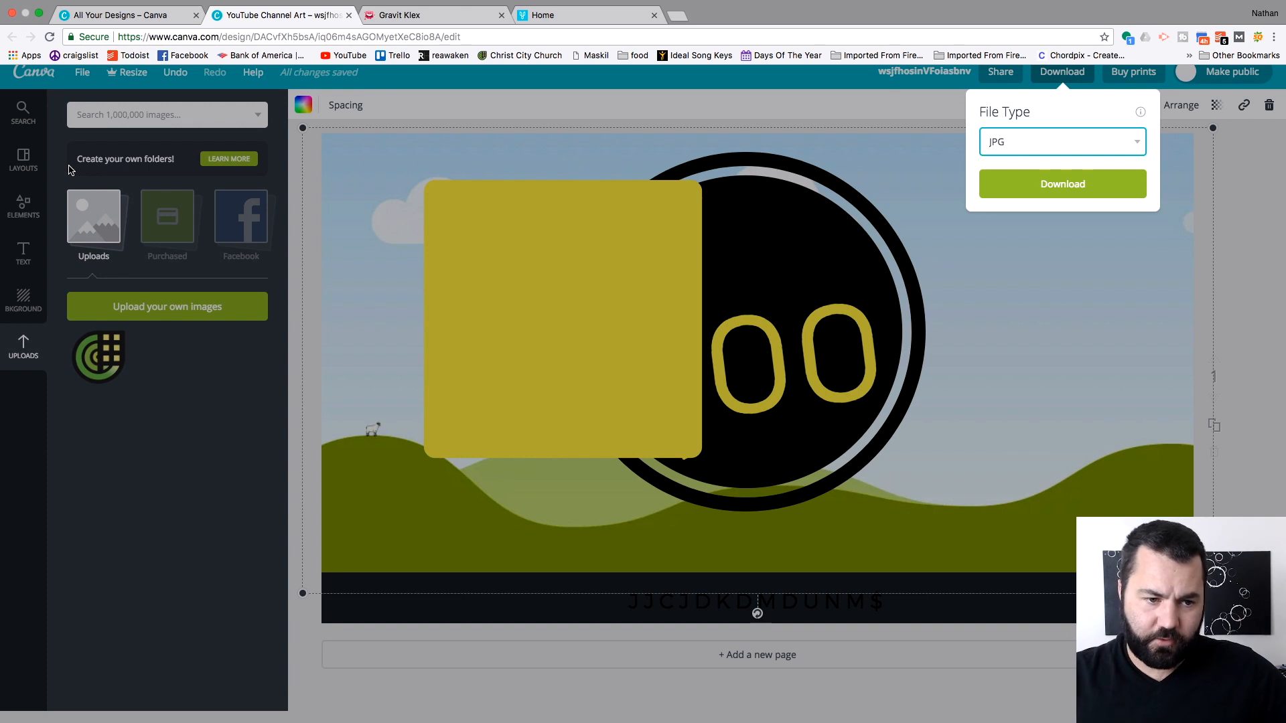
# Return to the Elements shapes collection and leave the editor tab
pyautogui.click(23, 205)
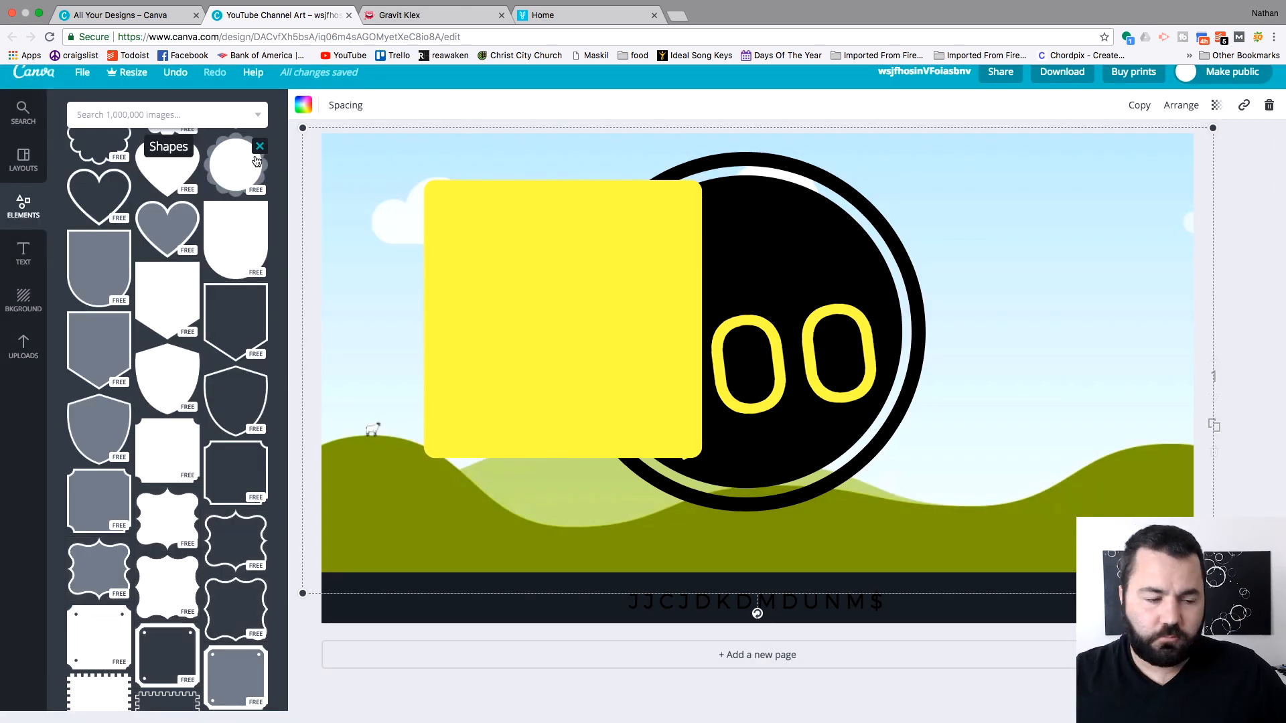
pyautogui.click(348, 14)
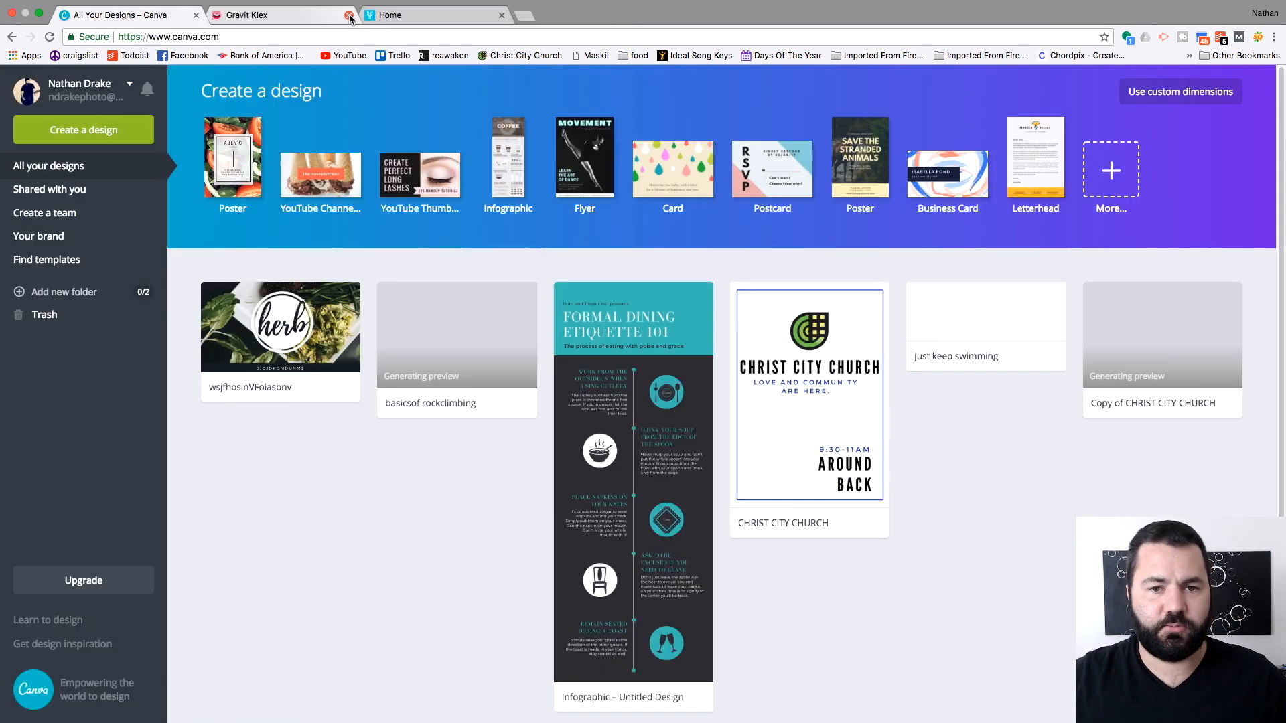
# Close the Canva tab to return to the Gravit Klex home screen
pyautogui.click(281, 15)
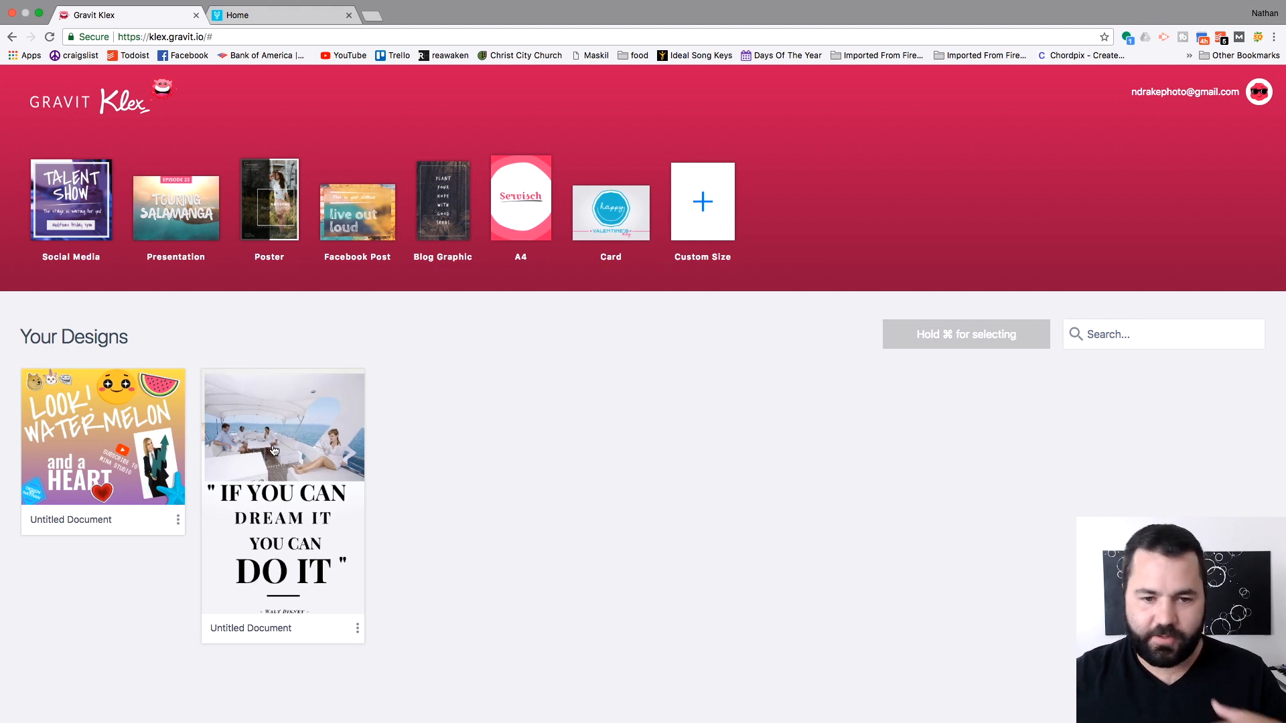
pyautogui.moveTo(701, 193)
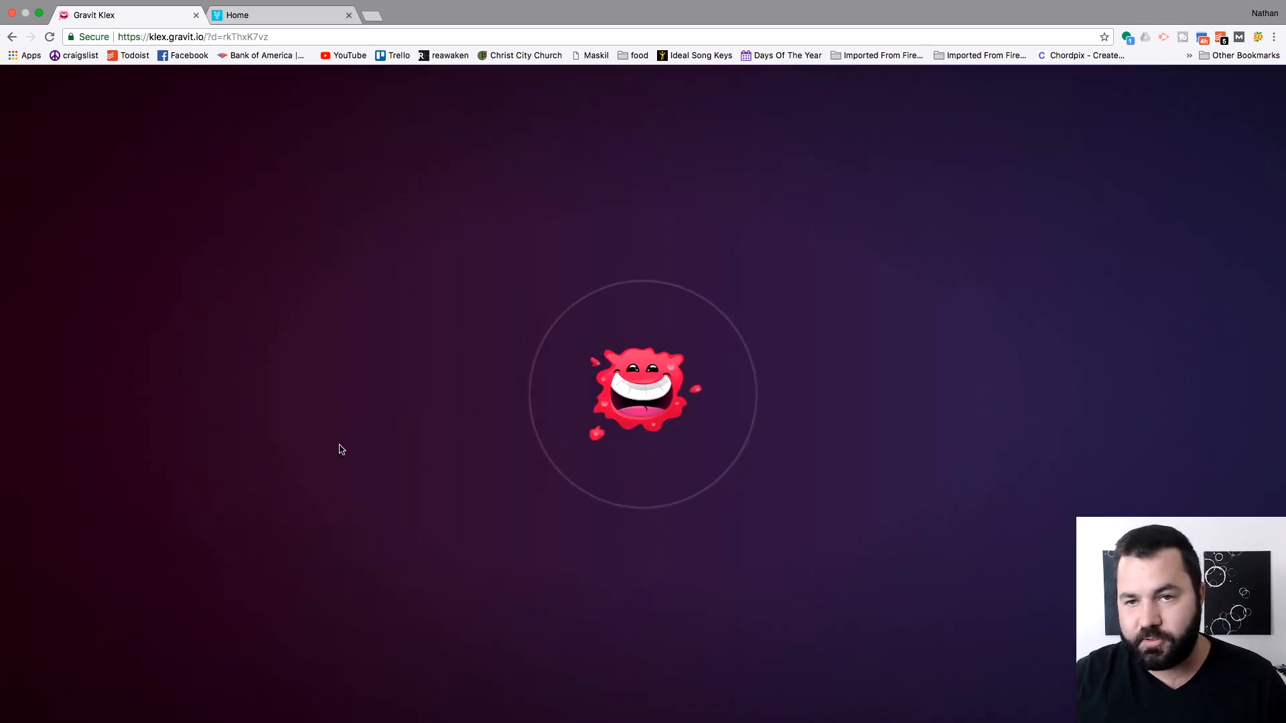
pyautogui.moveTo(426, 420)
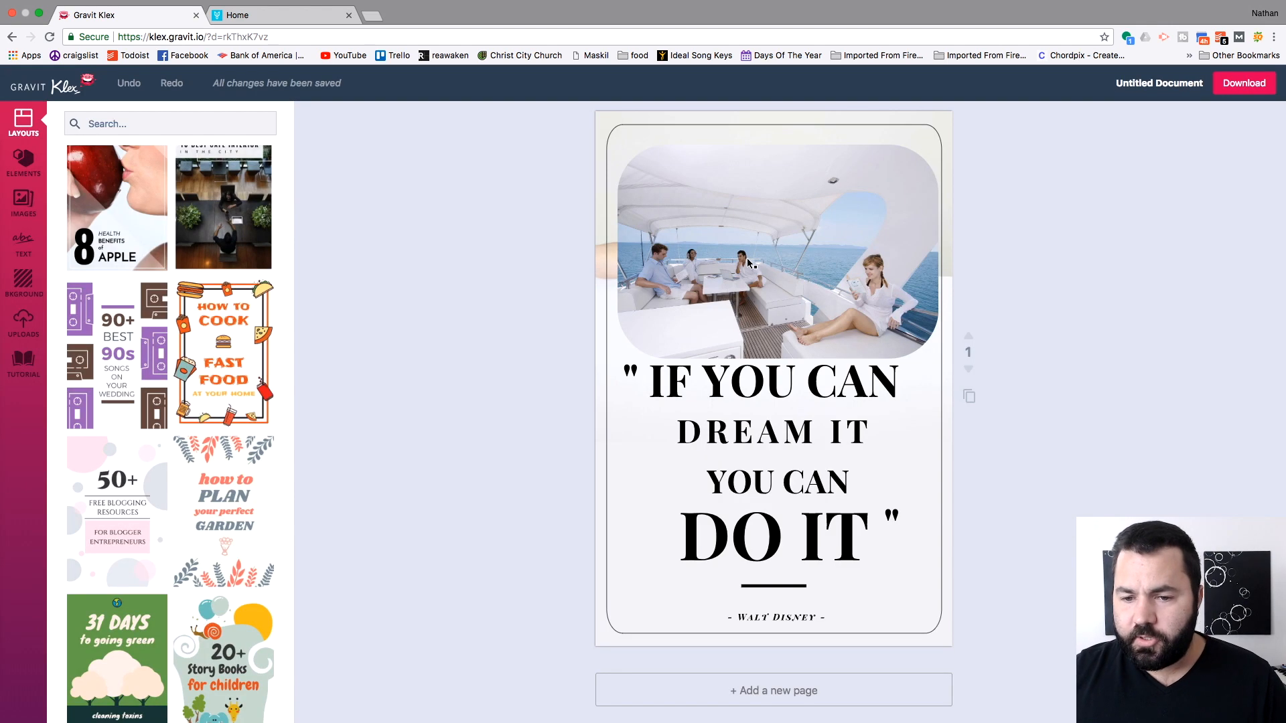
pyautogui.moveTo(737, 312)
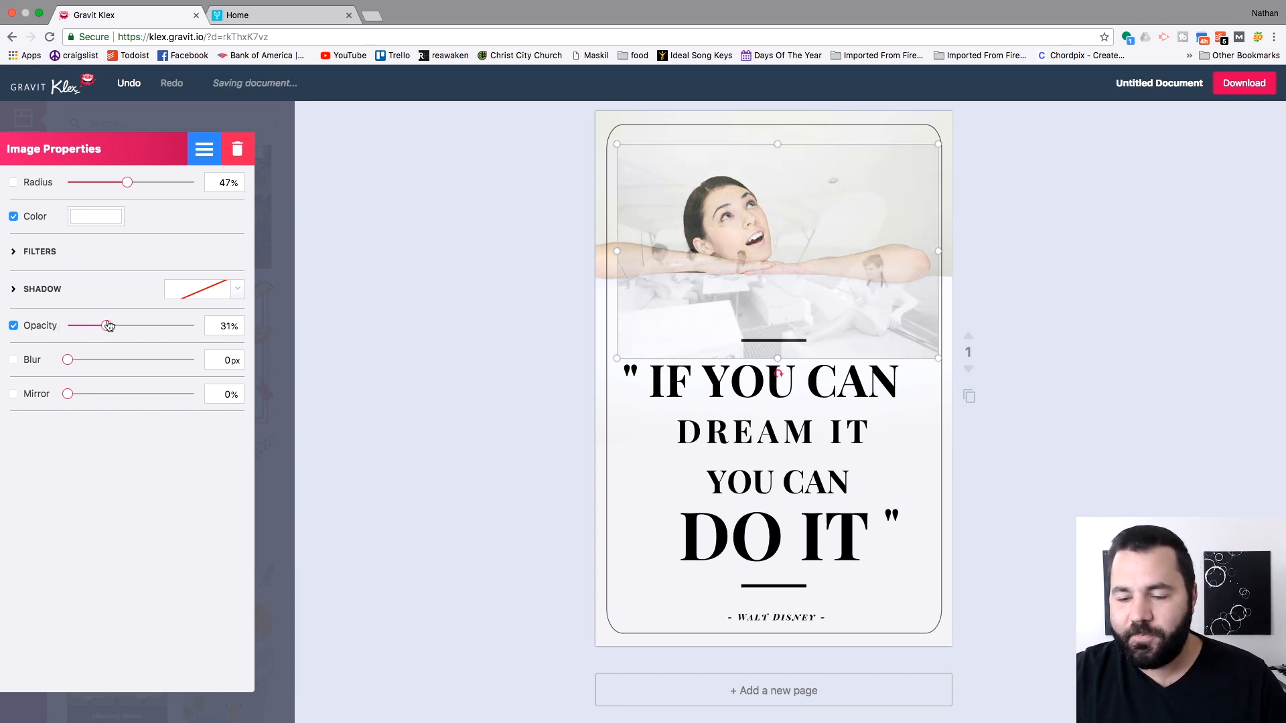
pyautogui.moveTo(106, 320)
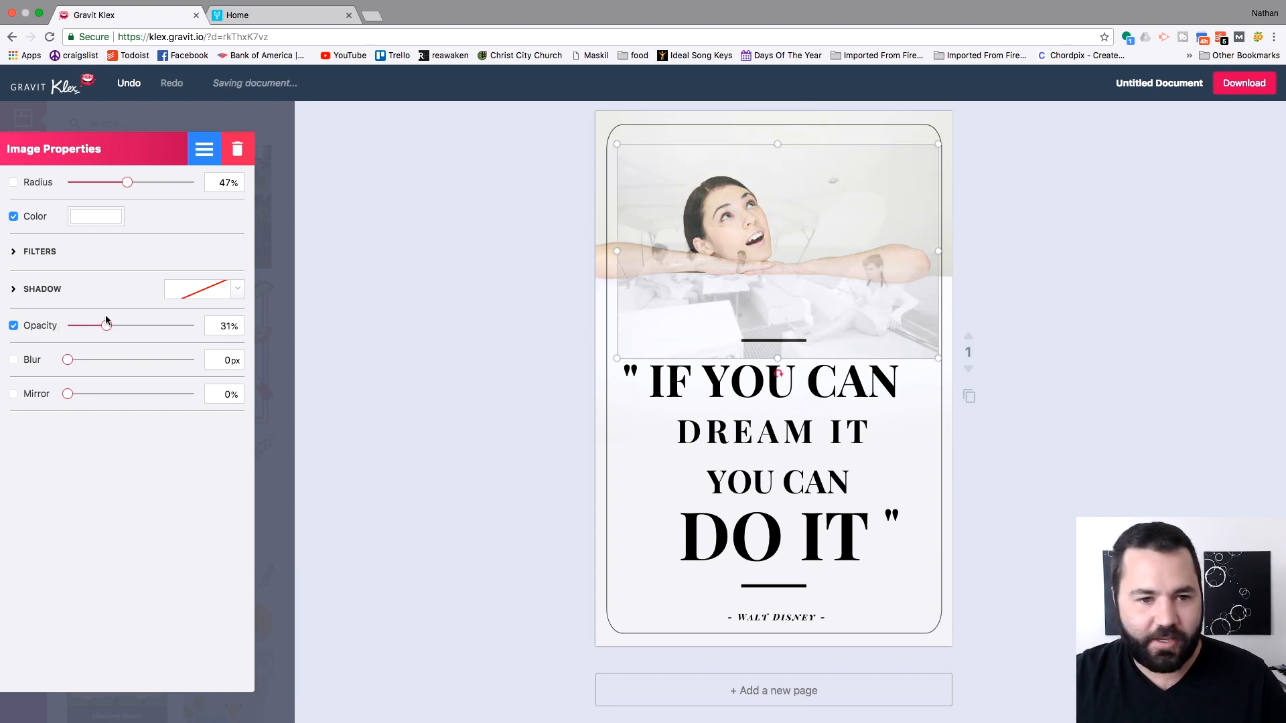
# Finish editing the woman photo faded to about 31% opacity behind the quote
pyautogui.click(23, 122)
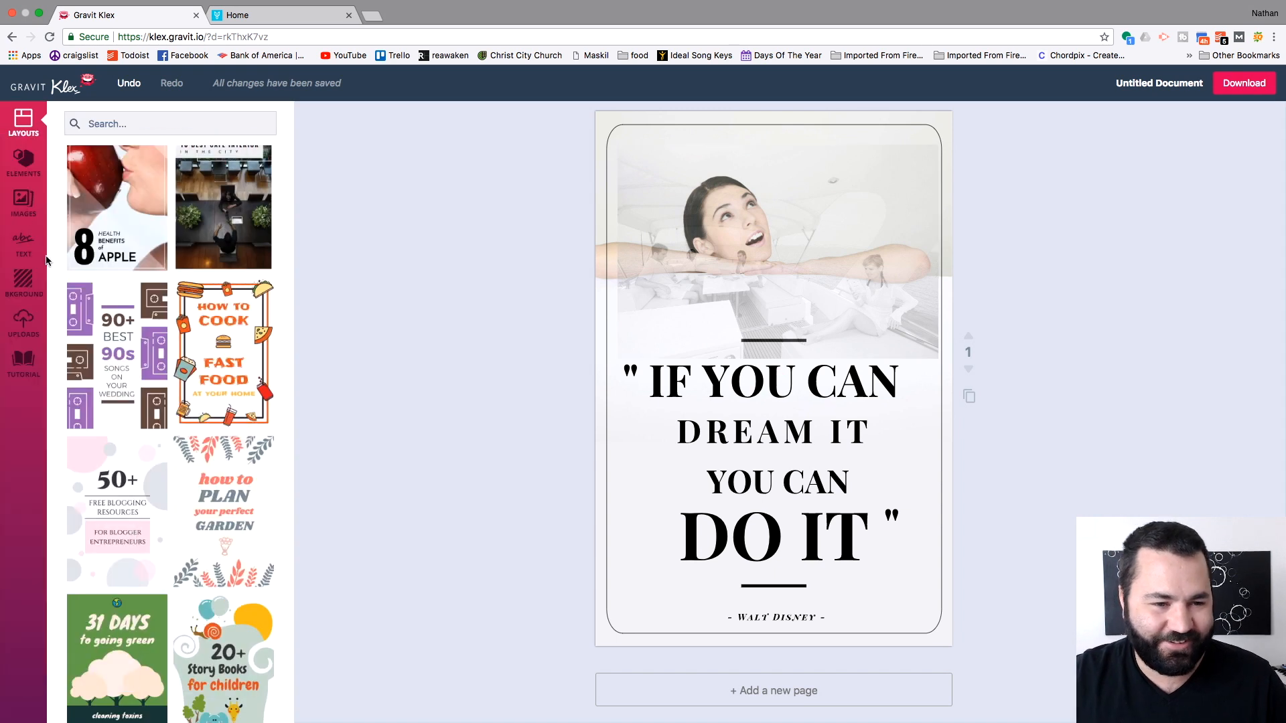
# Browse the Elements, Images and Text panels, scrolling through the badge designs
pyautogui.click(24, 162)
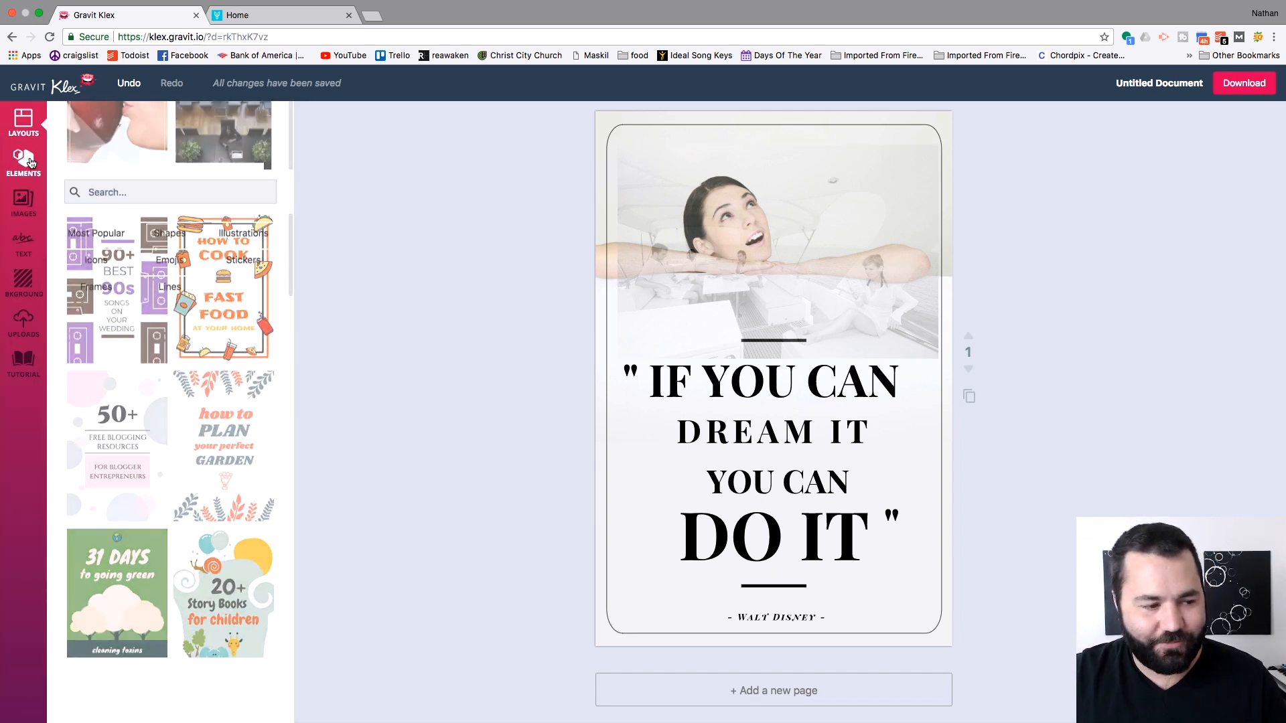
pyautogui.click(24, 162)
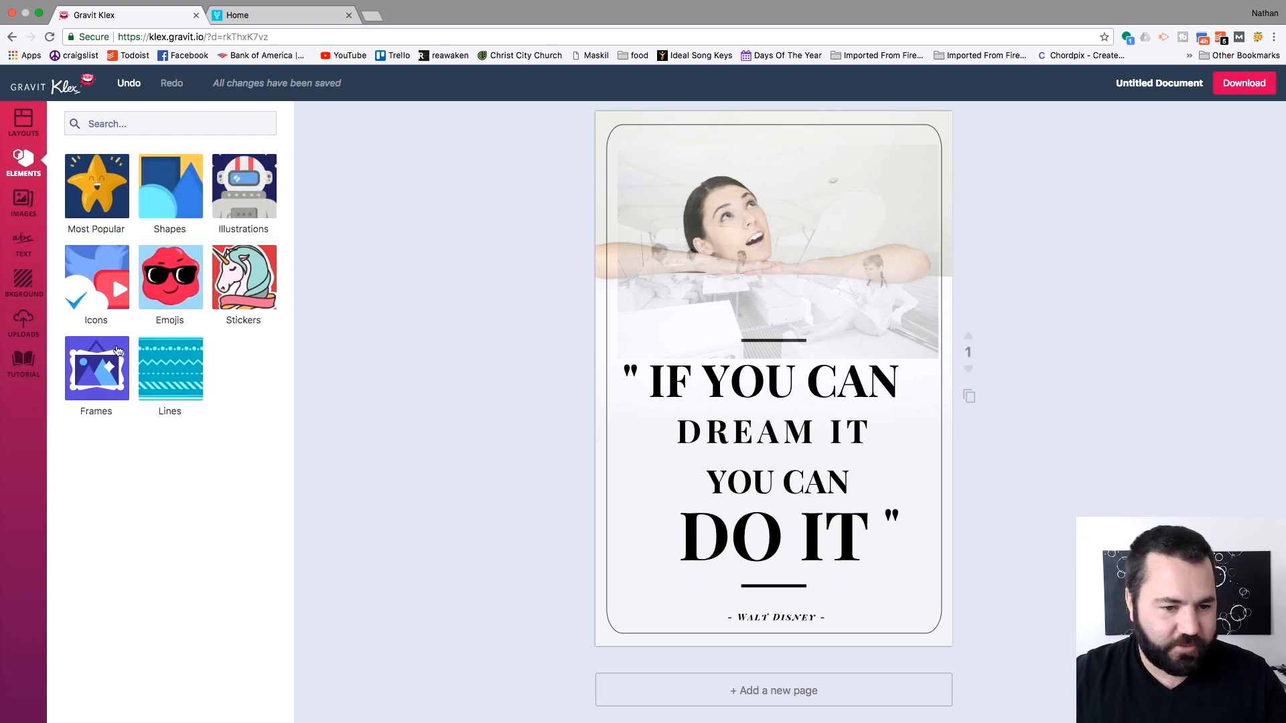
pyautogui.click(24, 204)
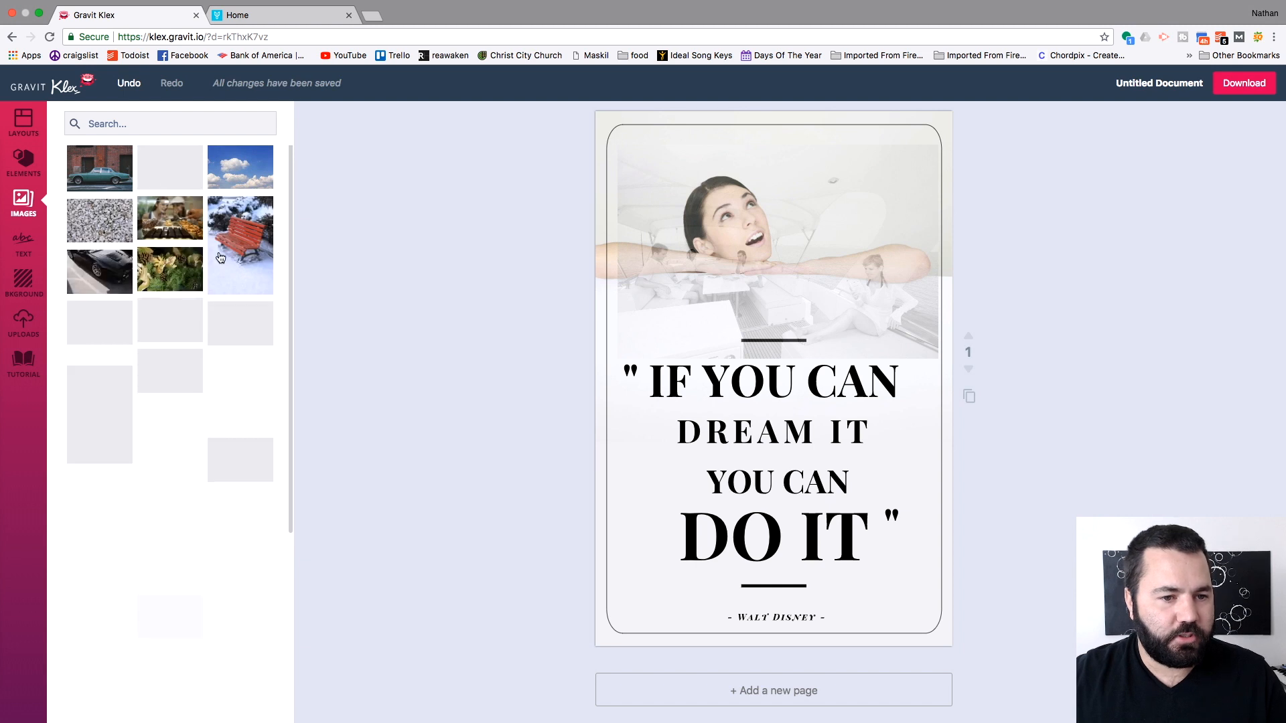
pyautogui.click(24, 244)
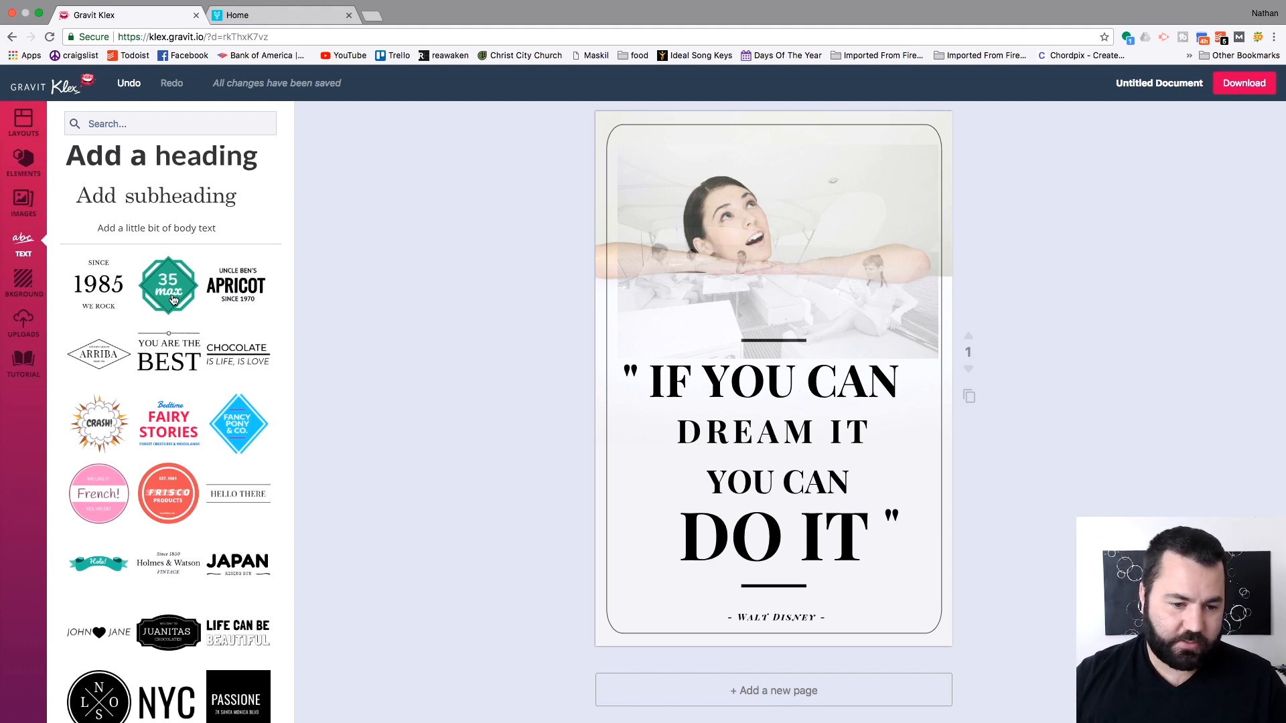
pyautogui.scroll(-3)
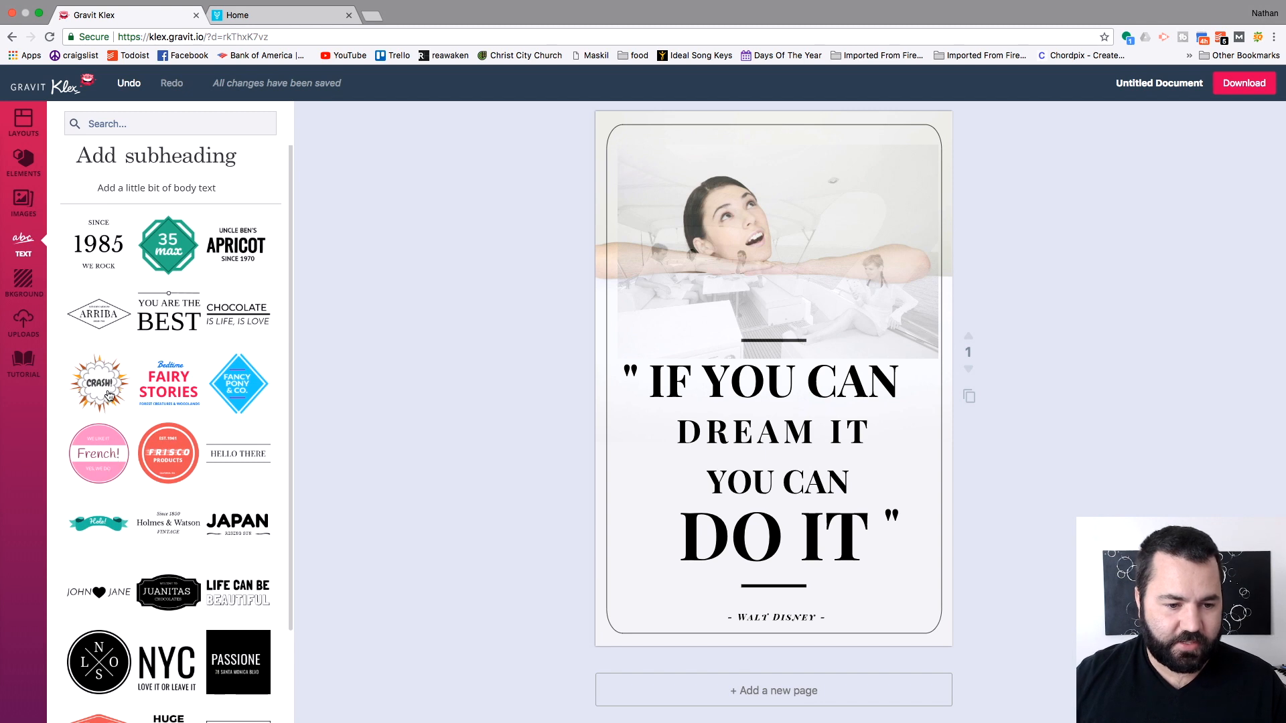
# Add the FANCY PONY & CO. diamond badge and the black circular monogram badge to the poster
pyautogui.click(239, 383)
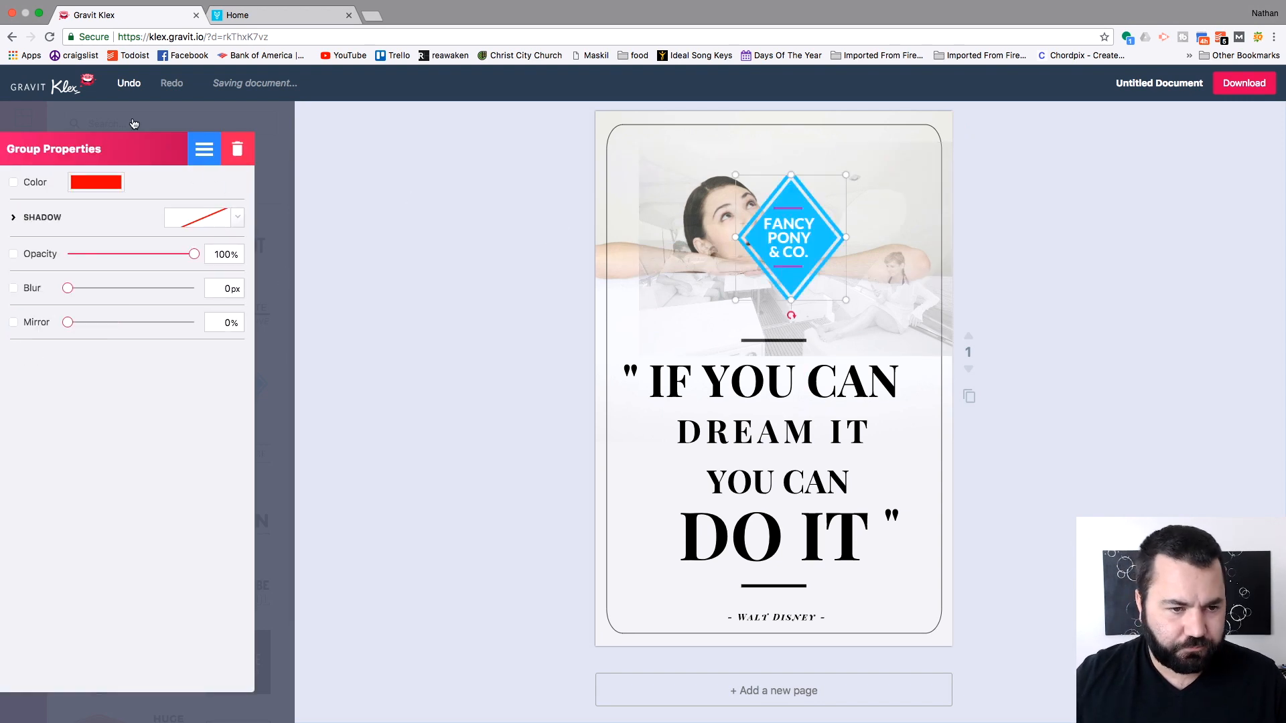
pyautogui.click(22, 244)
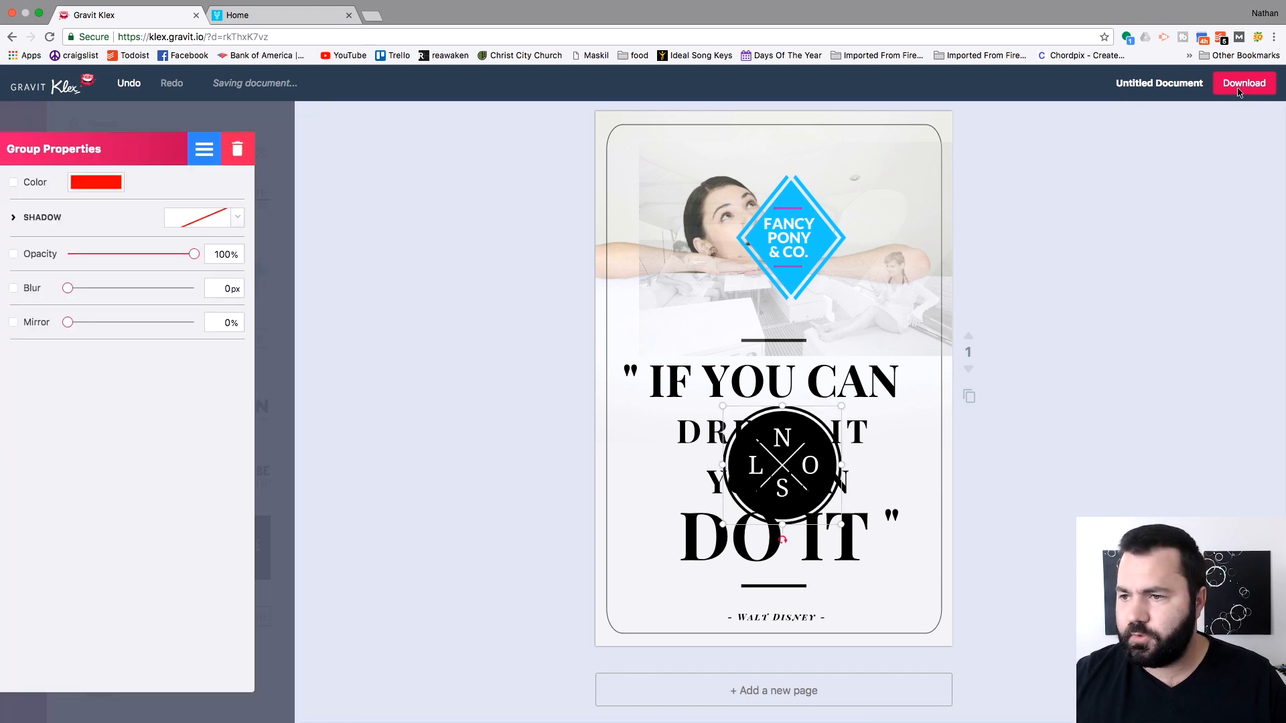
pyautogui.moveTo(243, 107)
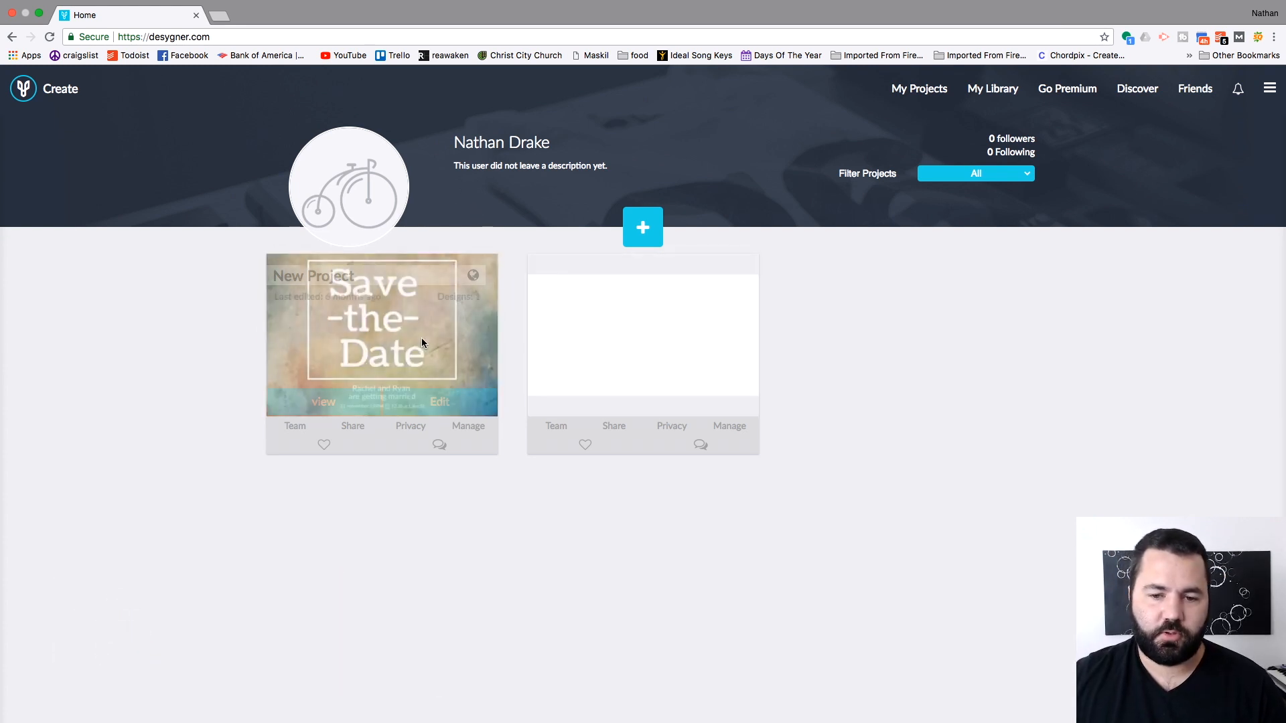
pyautogui.moveTo(439, 412)
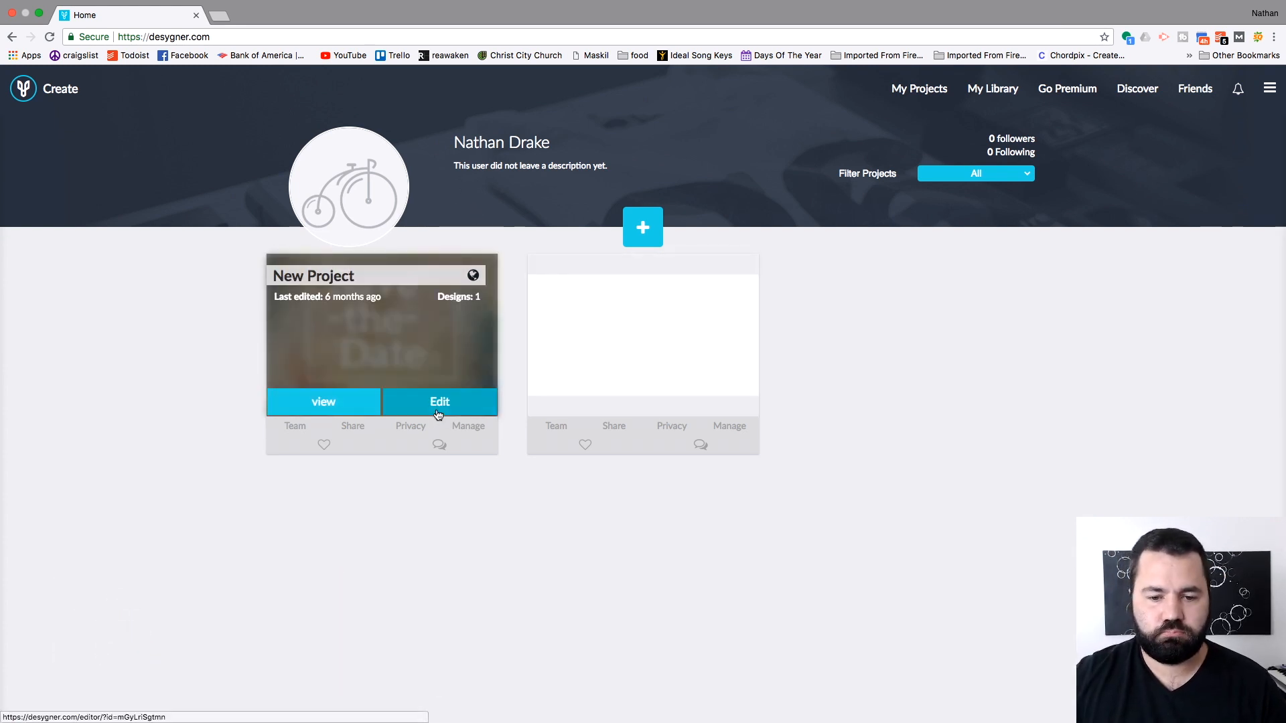
# Open the Save-the-Date wedding invite project in the Desygner editor
pyautogui.click(440, 402)
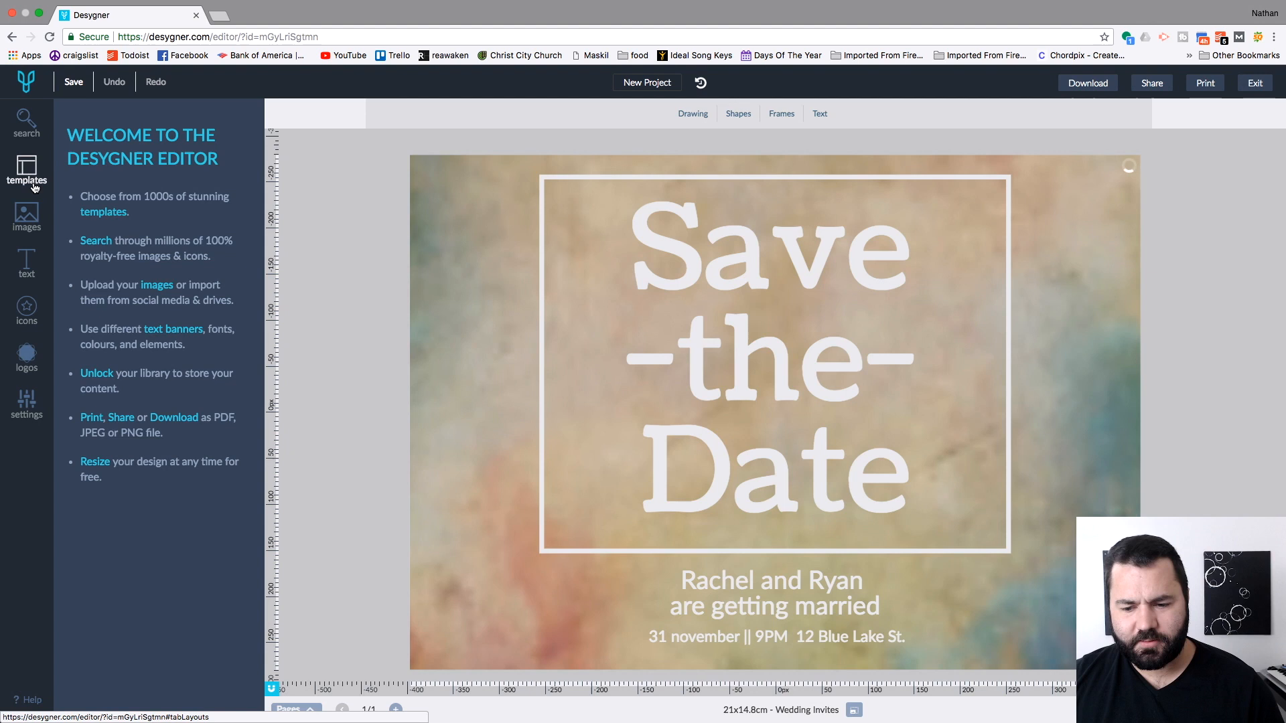
pyautogui.moveTo(26, 174)
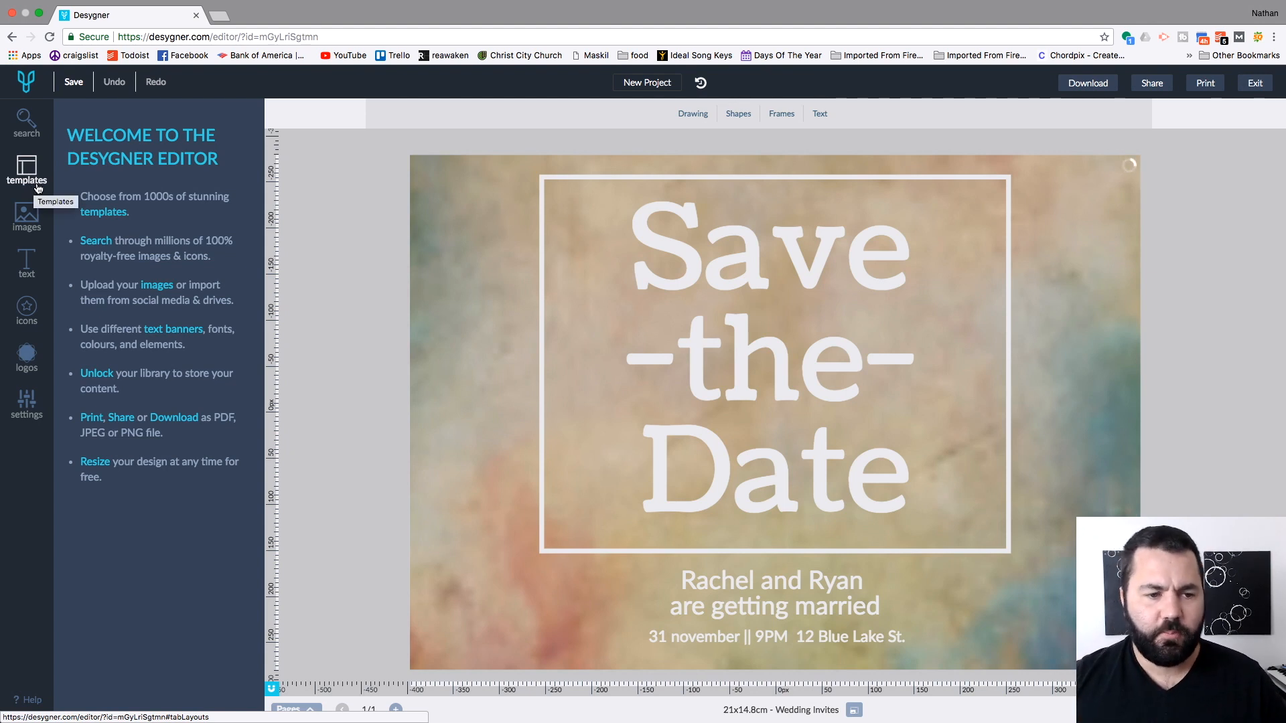
pyautogui.moveTo(27, 216)
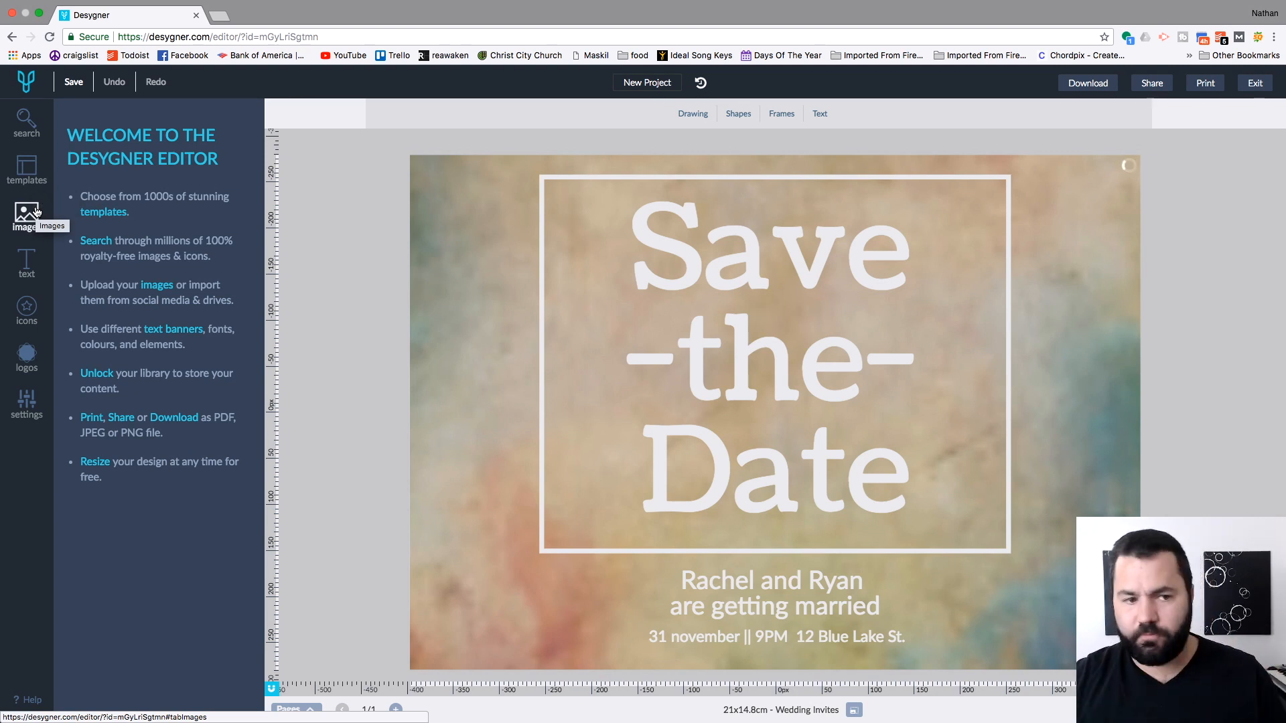
pyautogui.moveTo(471, 251)
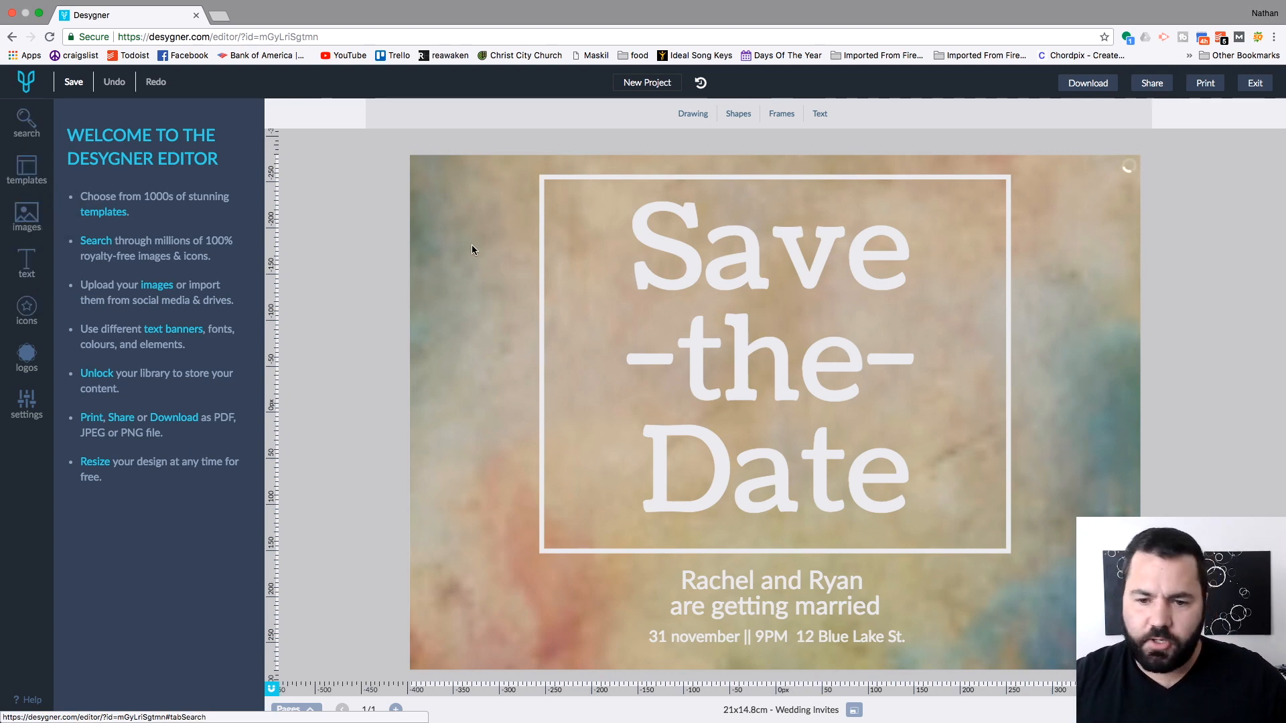
# Browse Desygner's Templates, Text and Icons panels, then show project Settings with autosave on
pyautogui.click(26, 170)
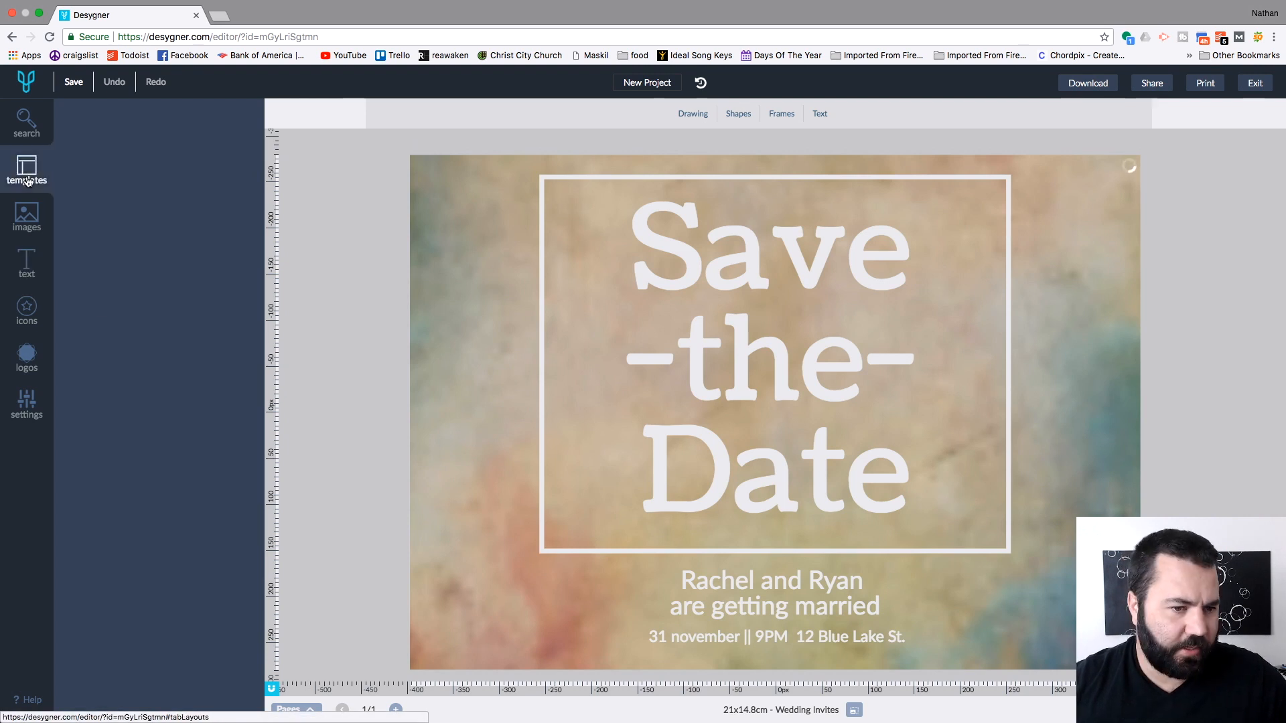
pyautogui.click(27, 357)
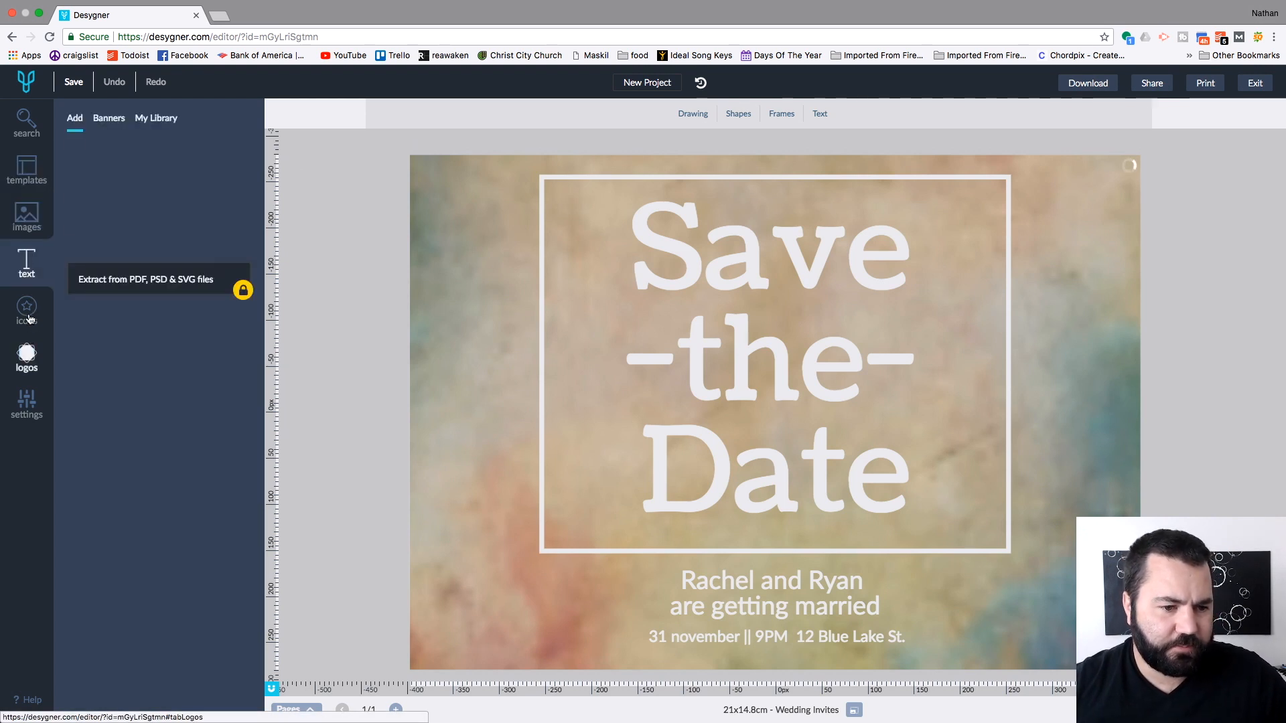
pyautogui.click(26, 310)
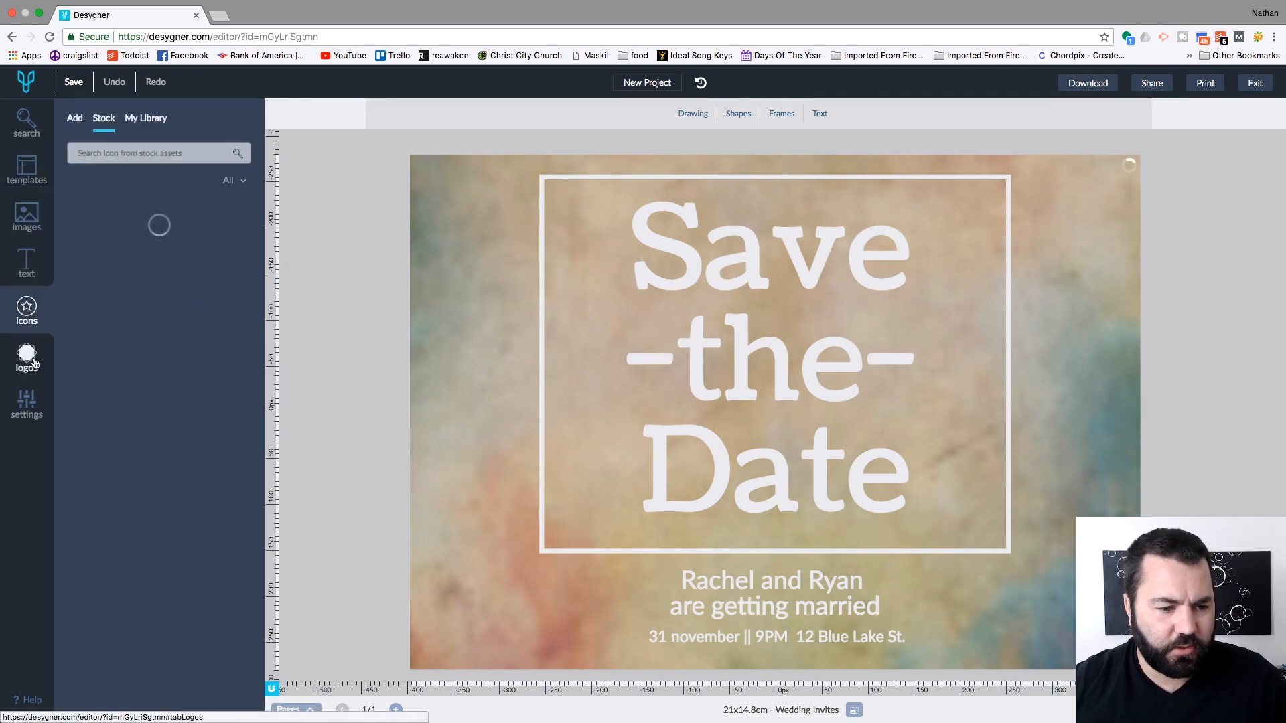
pyautogui.click(26, 402)
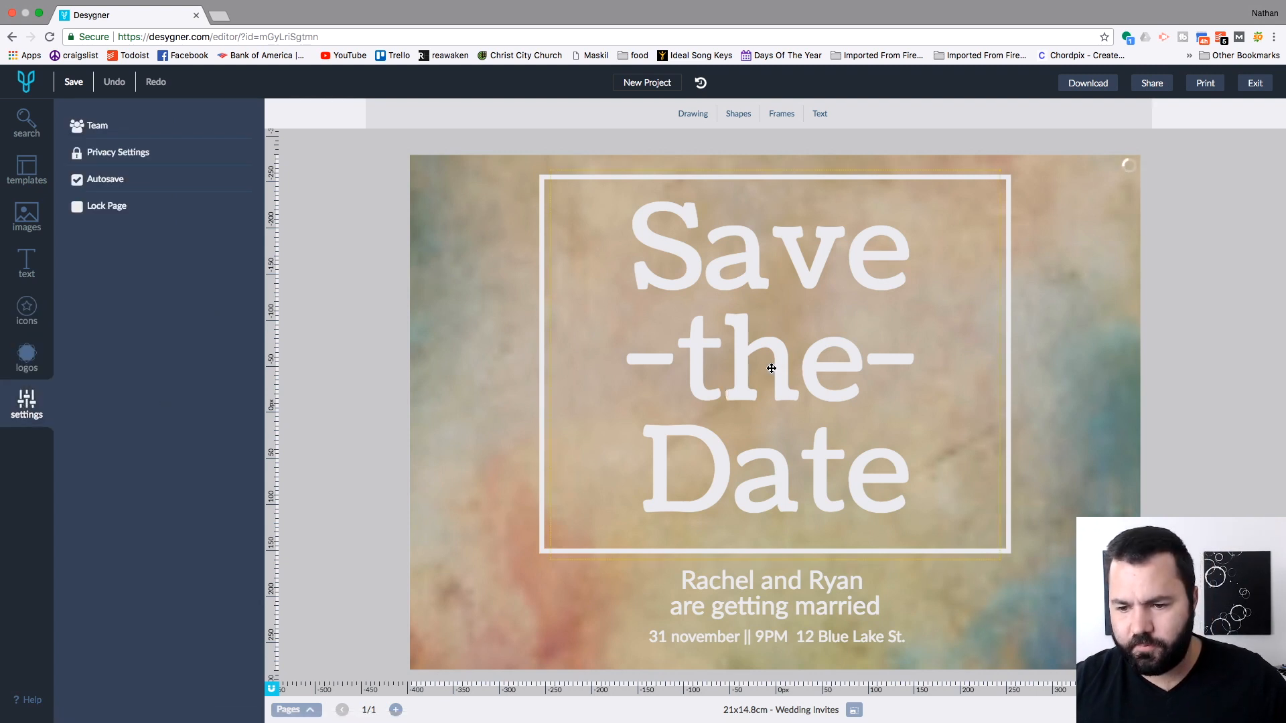
pyautogui.moveTo(662, 405)
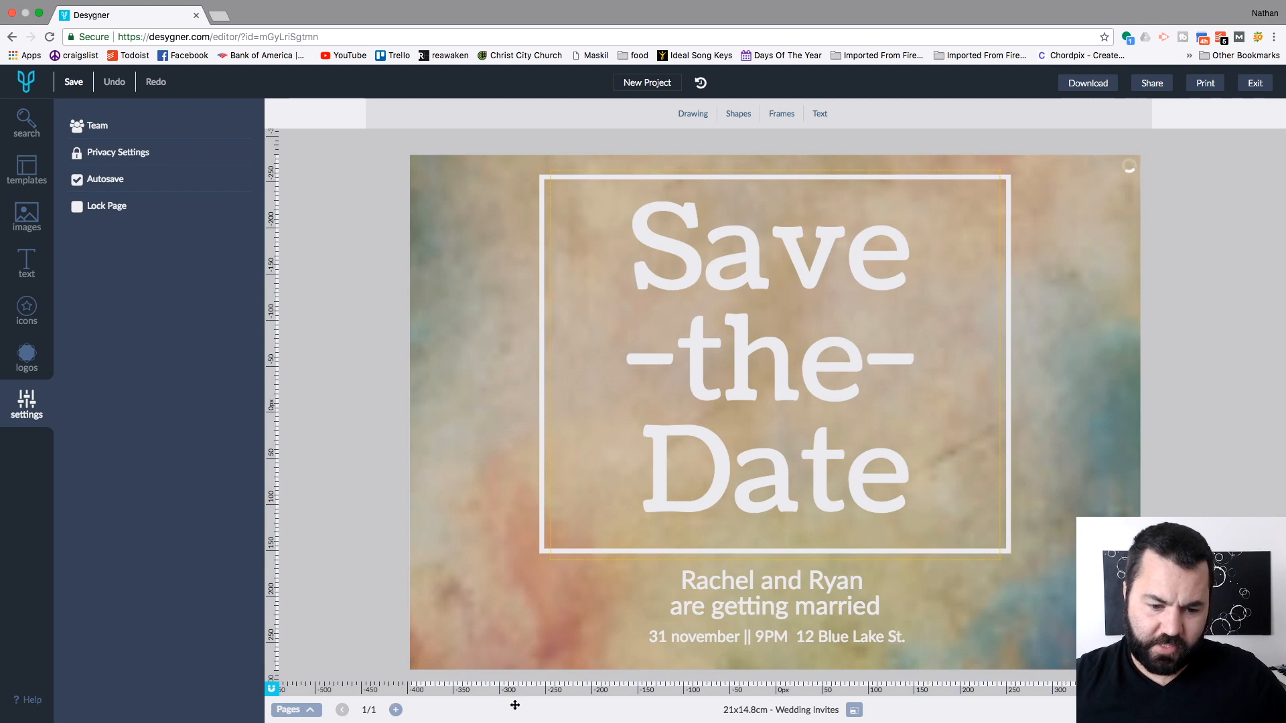
pyautogui.moveTo(274, 239)
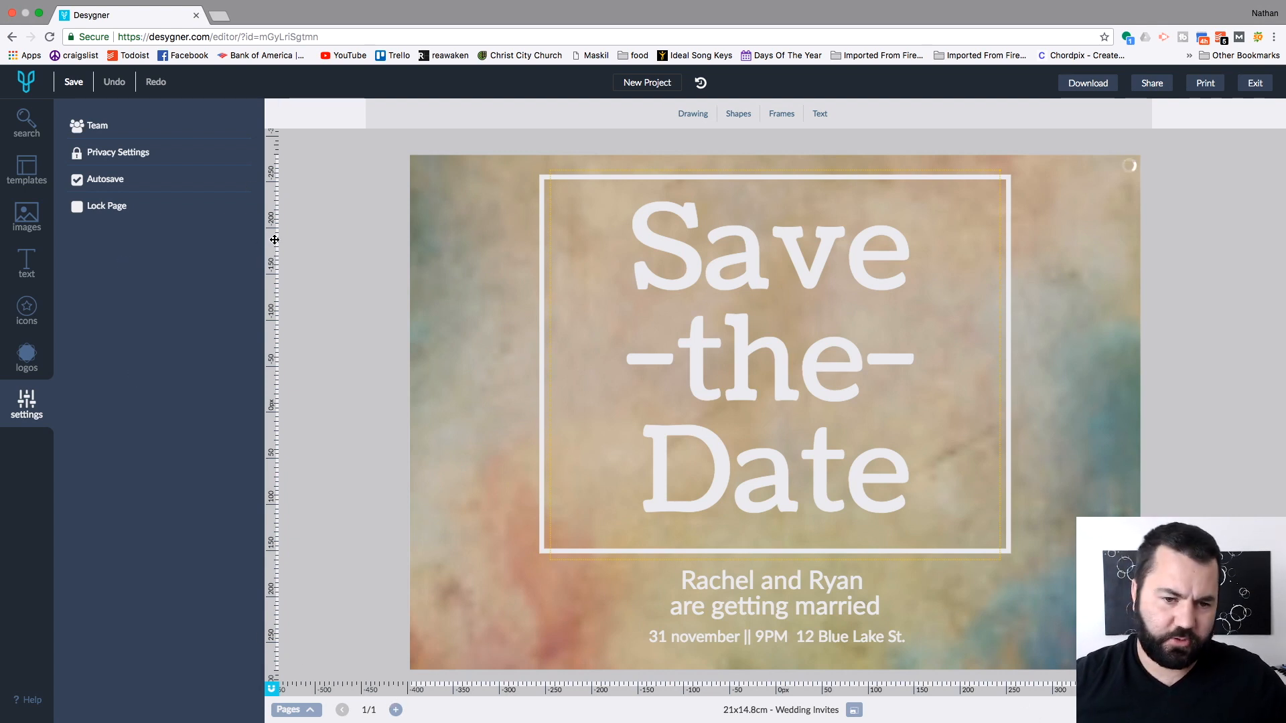
pyautogui.moveTo(217, 163)
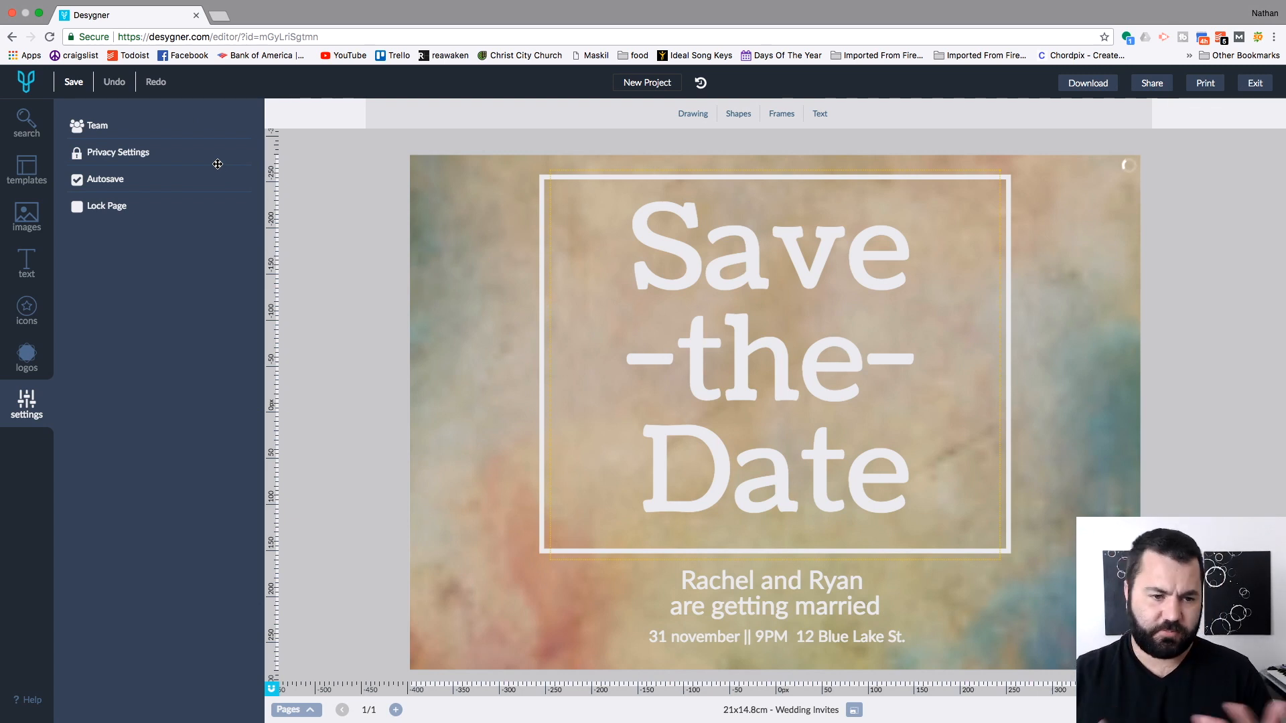
pyautogui.moveTo(217, 166)
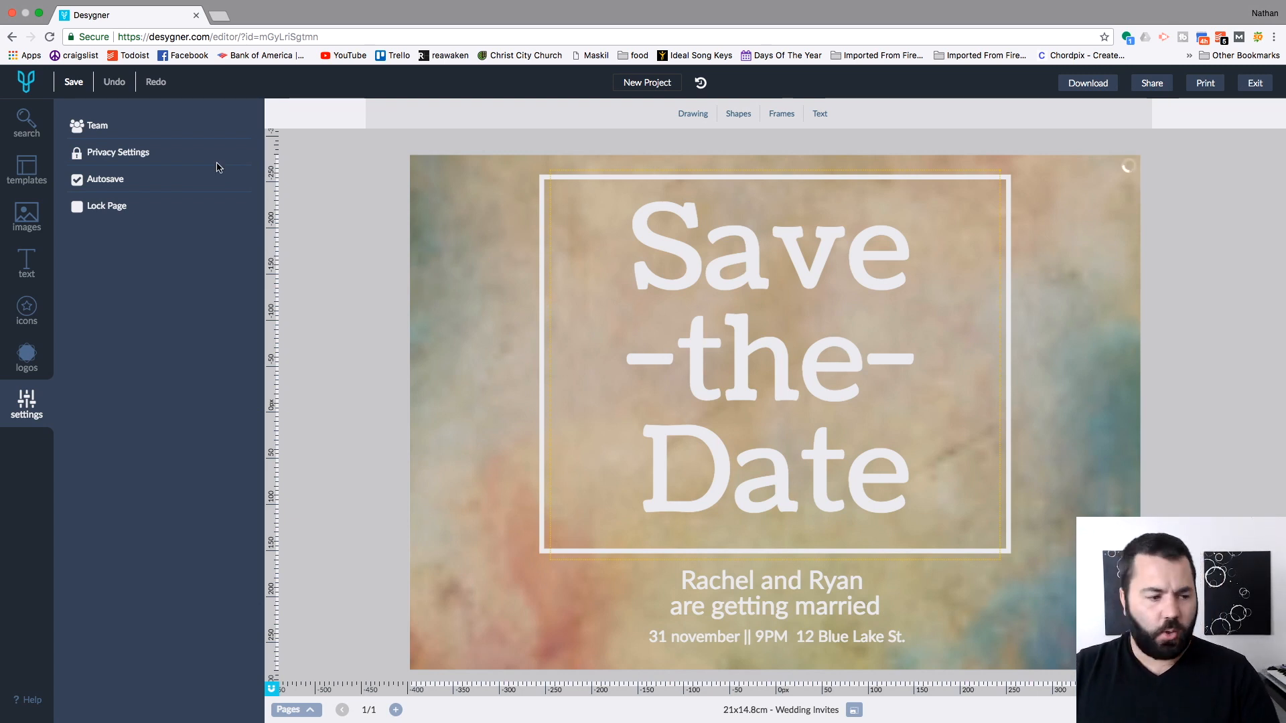
pyautogui.click(771, 361)
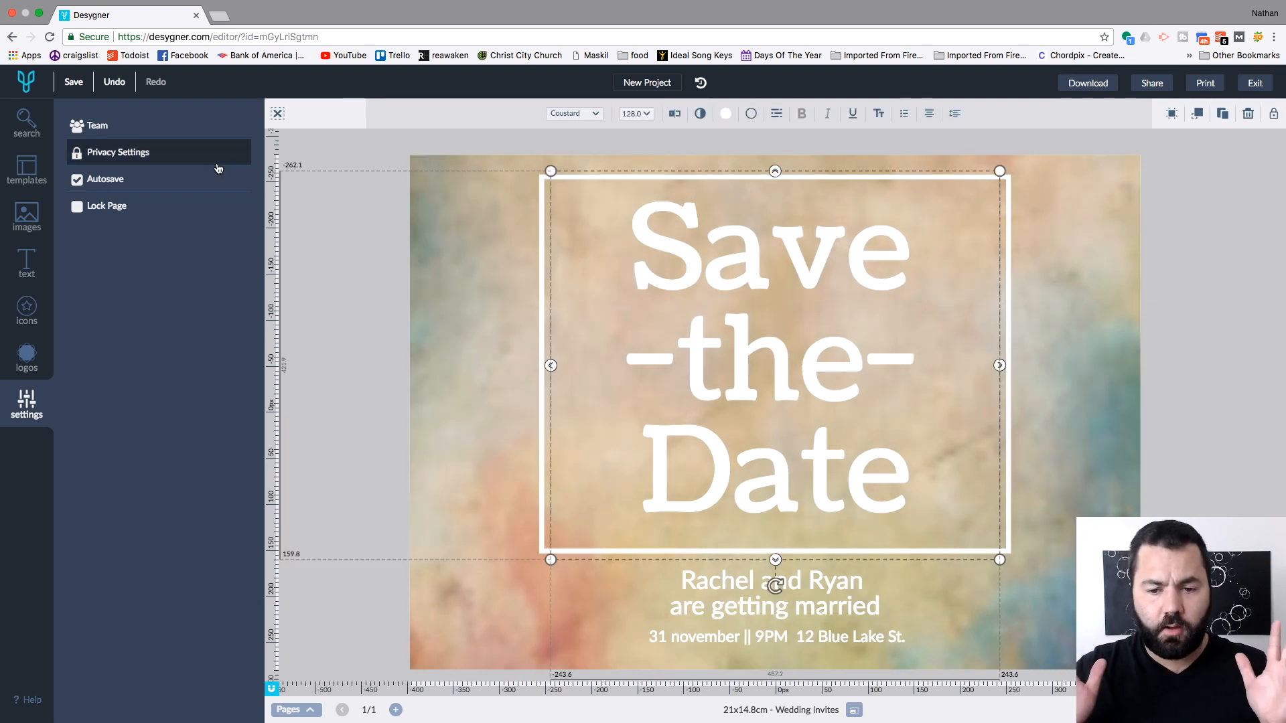